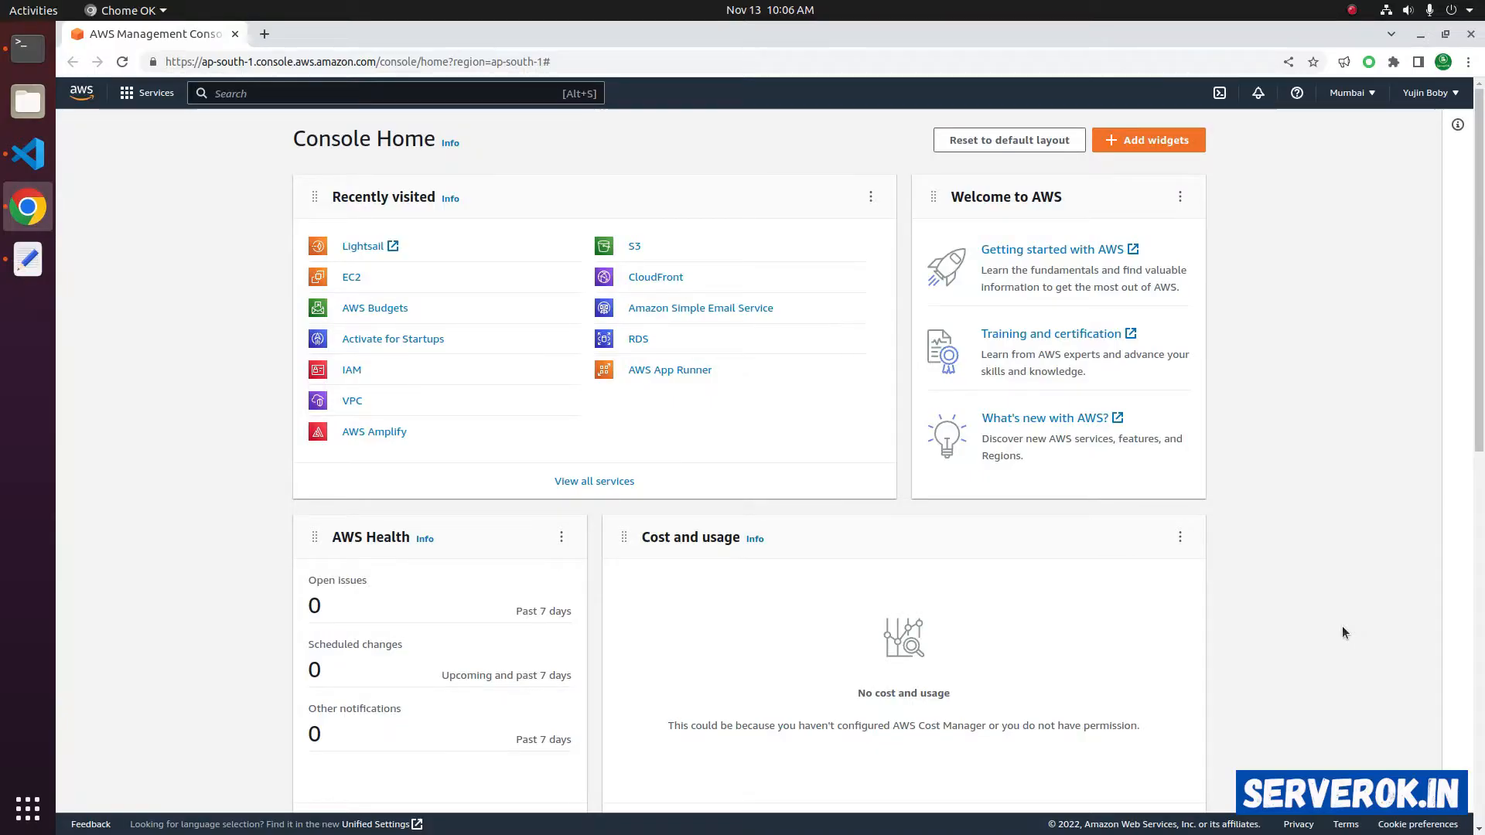
# - Bring up the AWS services list to locate Lightsail under Compute
pyautogui.click(147, 93)
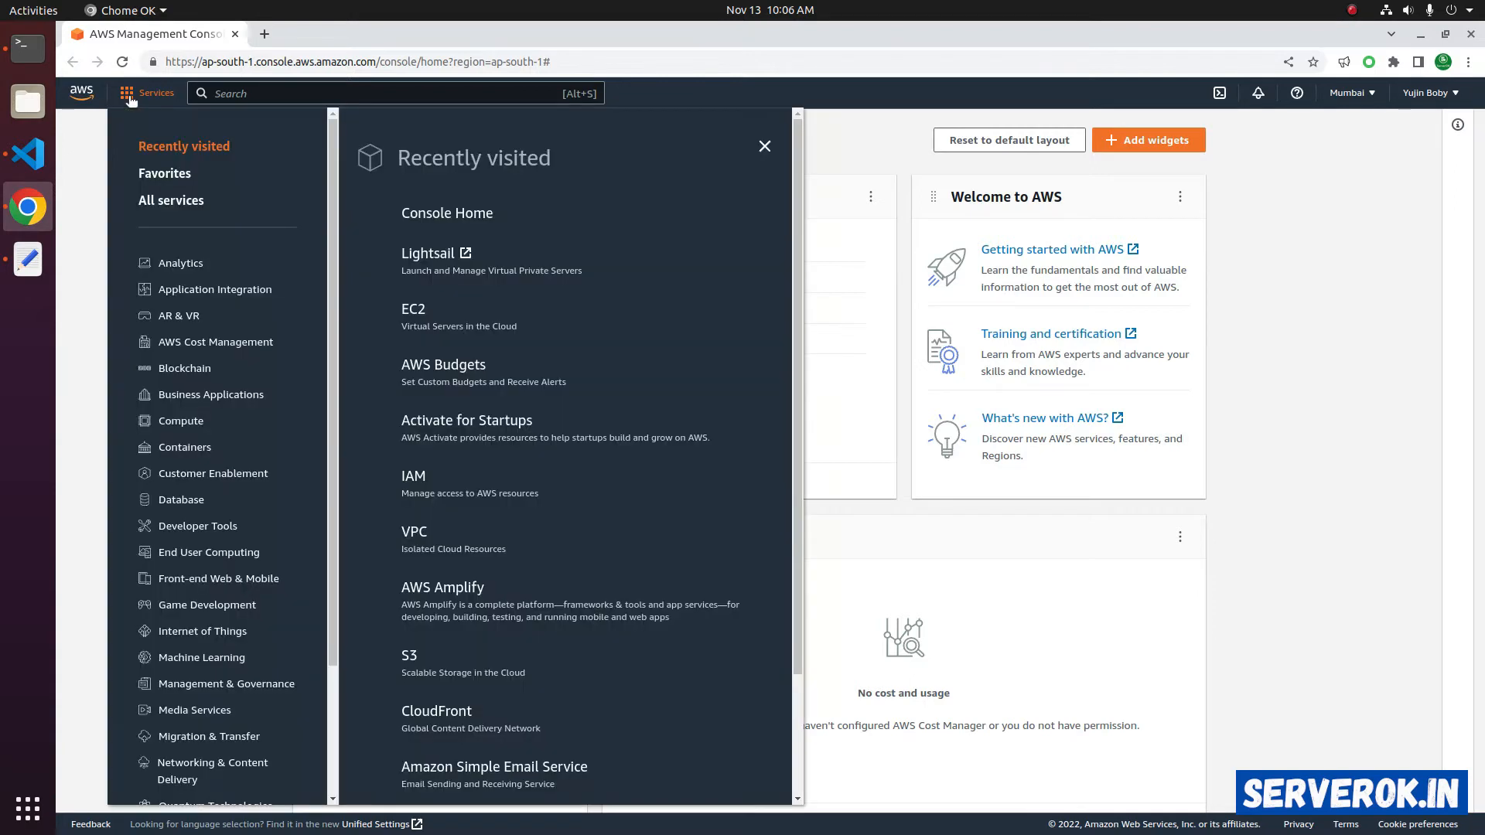
pyautogui.moveTo(179, 421)
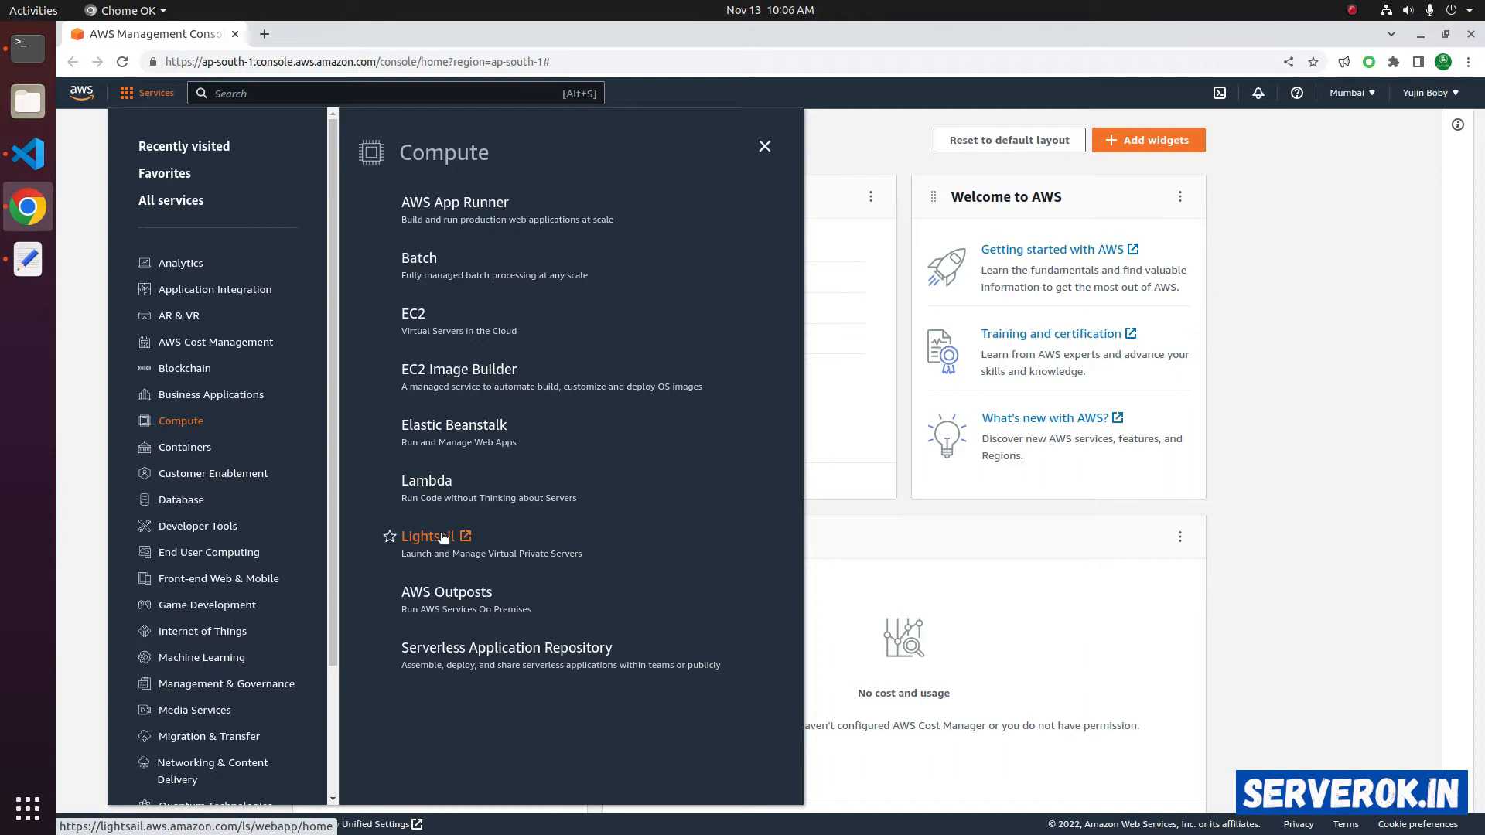
# - Visit the my.serverok.in instance's public IP 15.206.67.32 in a new tab showing its Welcome page
pyautogui.click(427, 536)
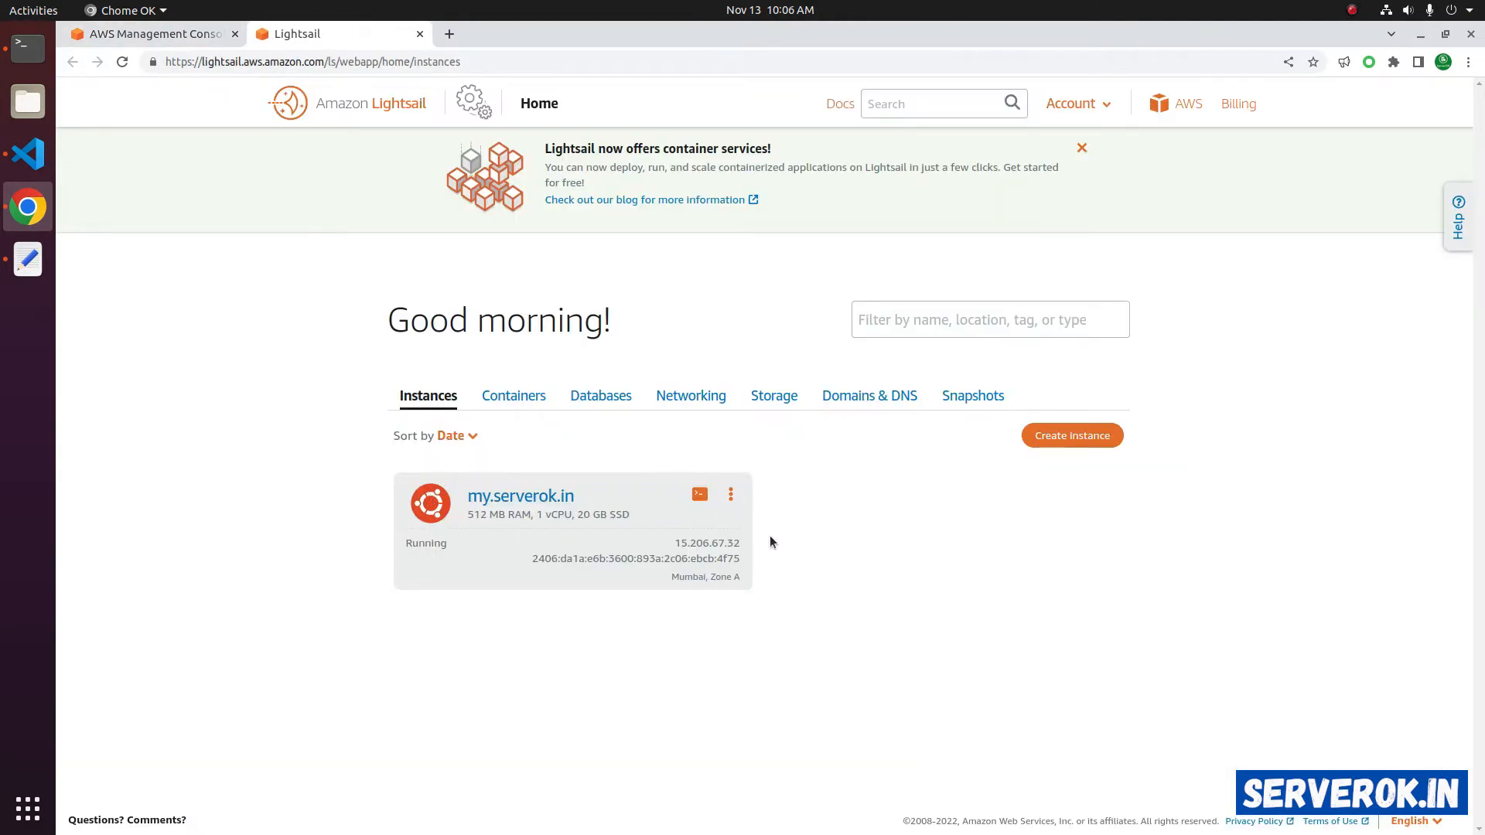
pyautogui.moveTo(520, 495)
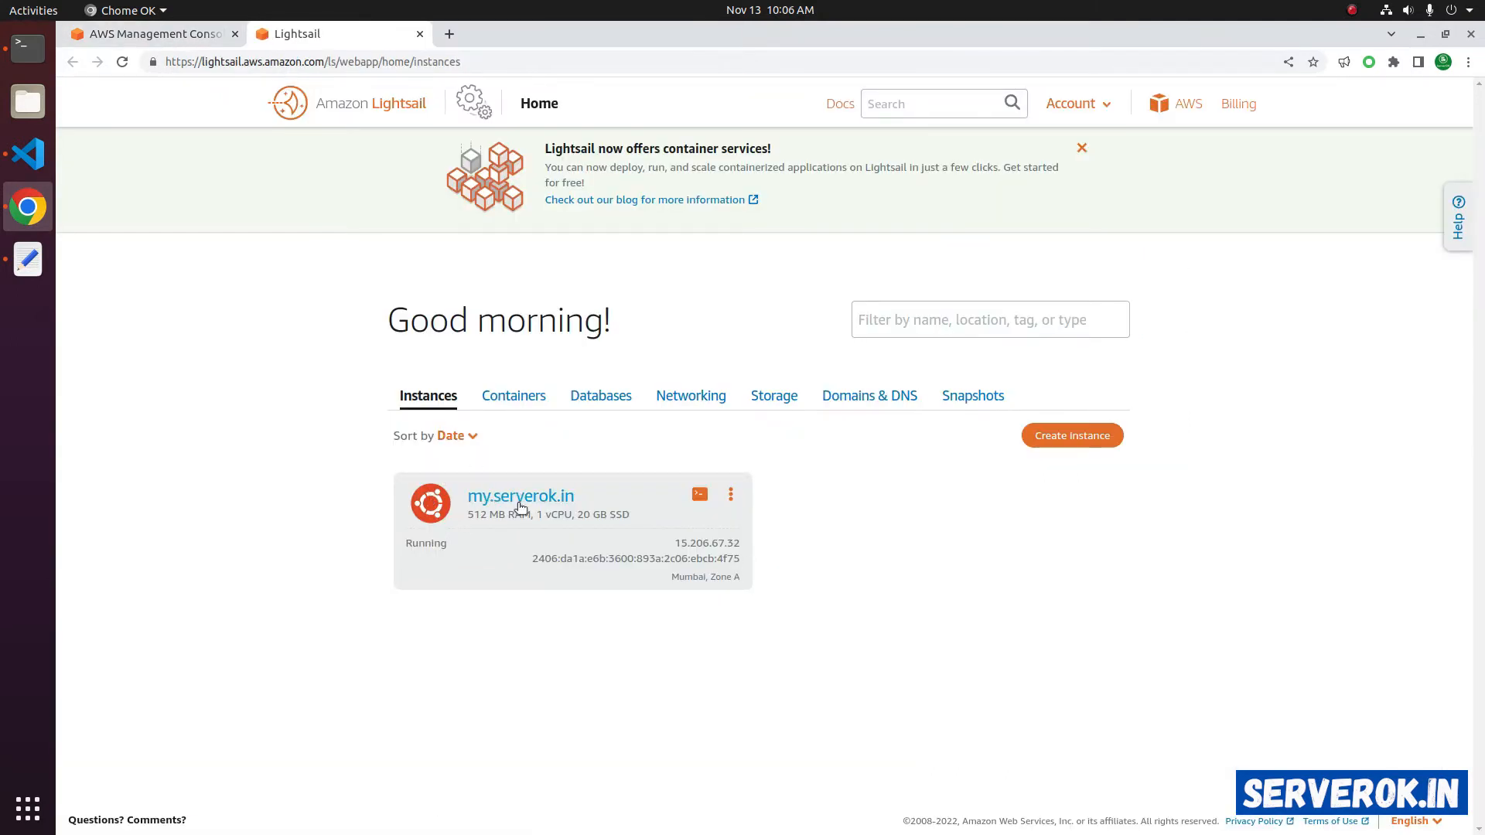
pyautogui.click(520, 495)
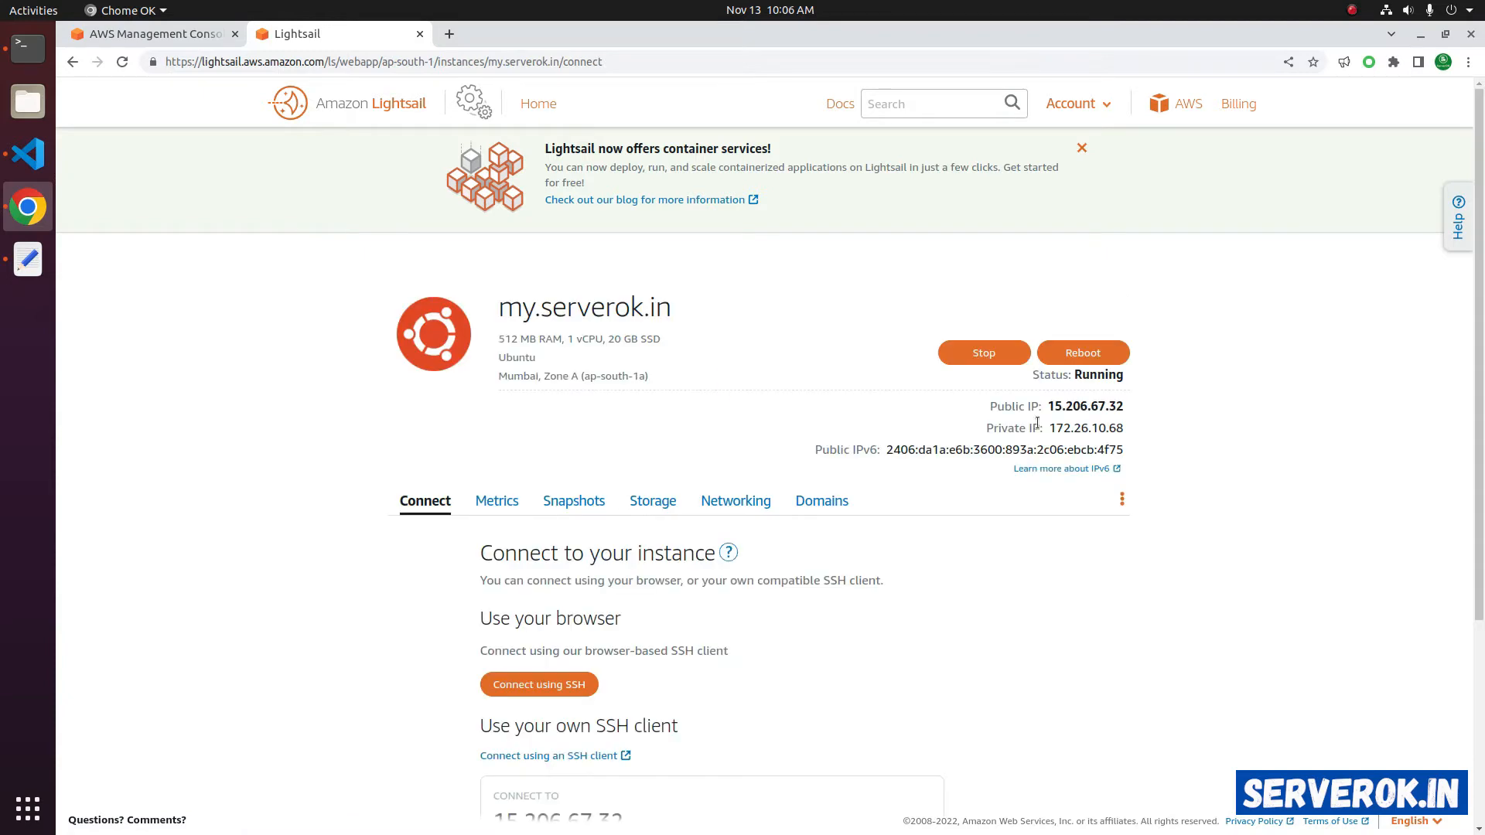
pyautogui.doubleClick(1087, 406)
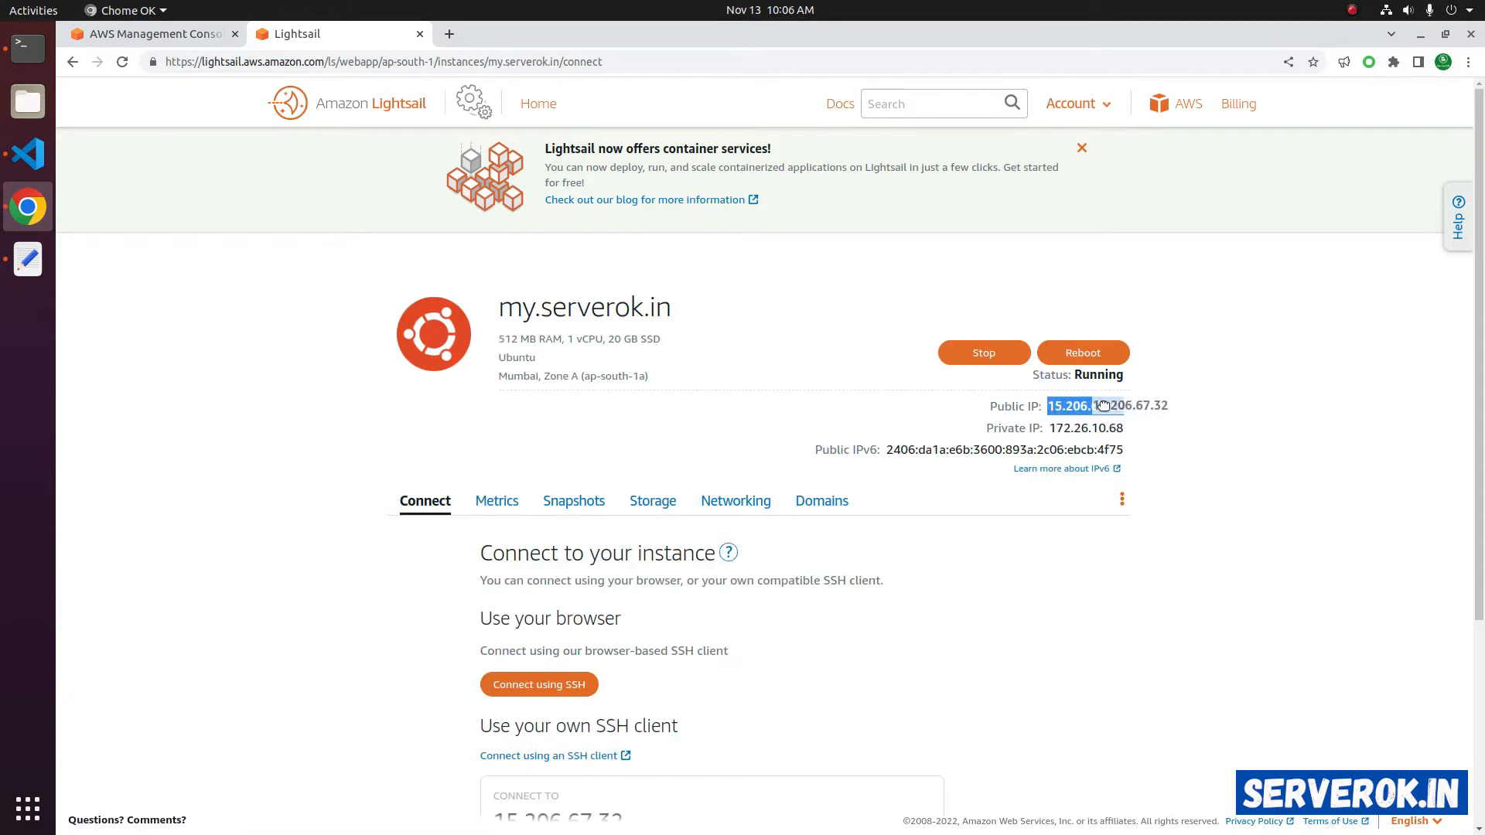
pyautogui.rightClick(1103, 405)
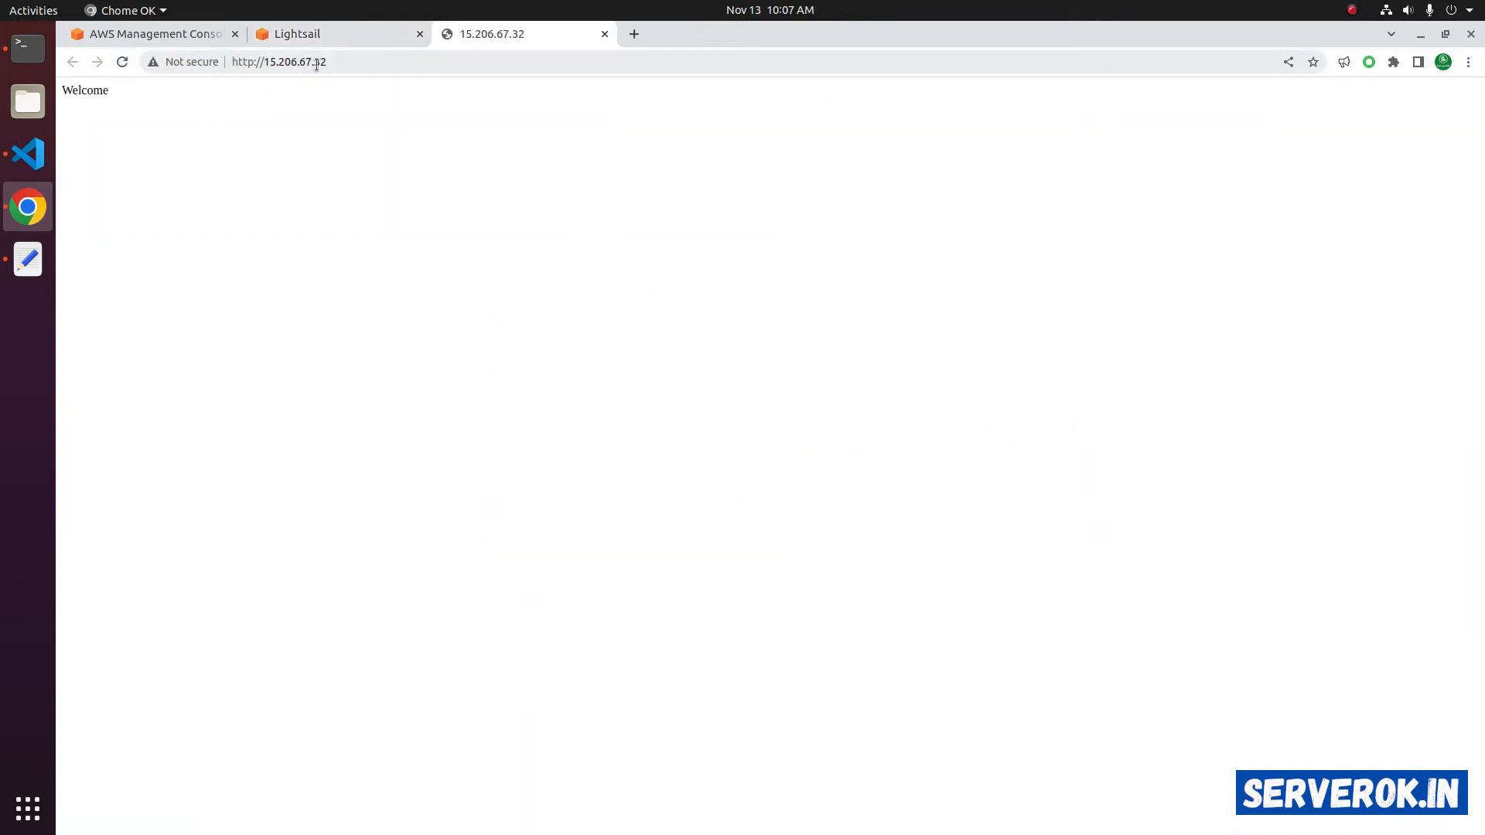
# - Stop the my.serverok.in instance so its public IP becomes Not available
pyautogui.click(337, 32)
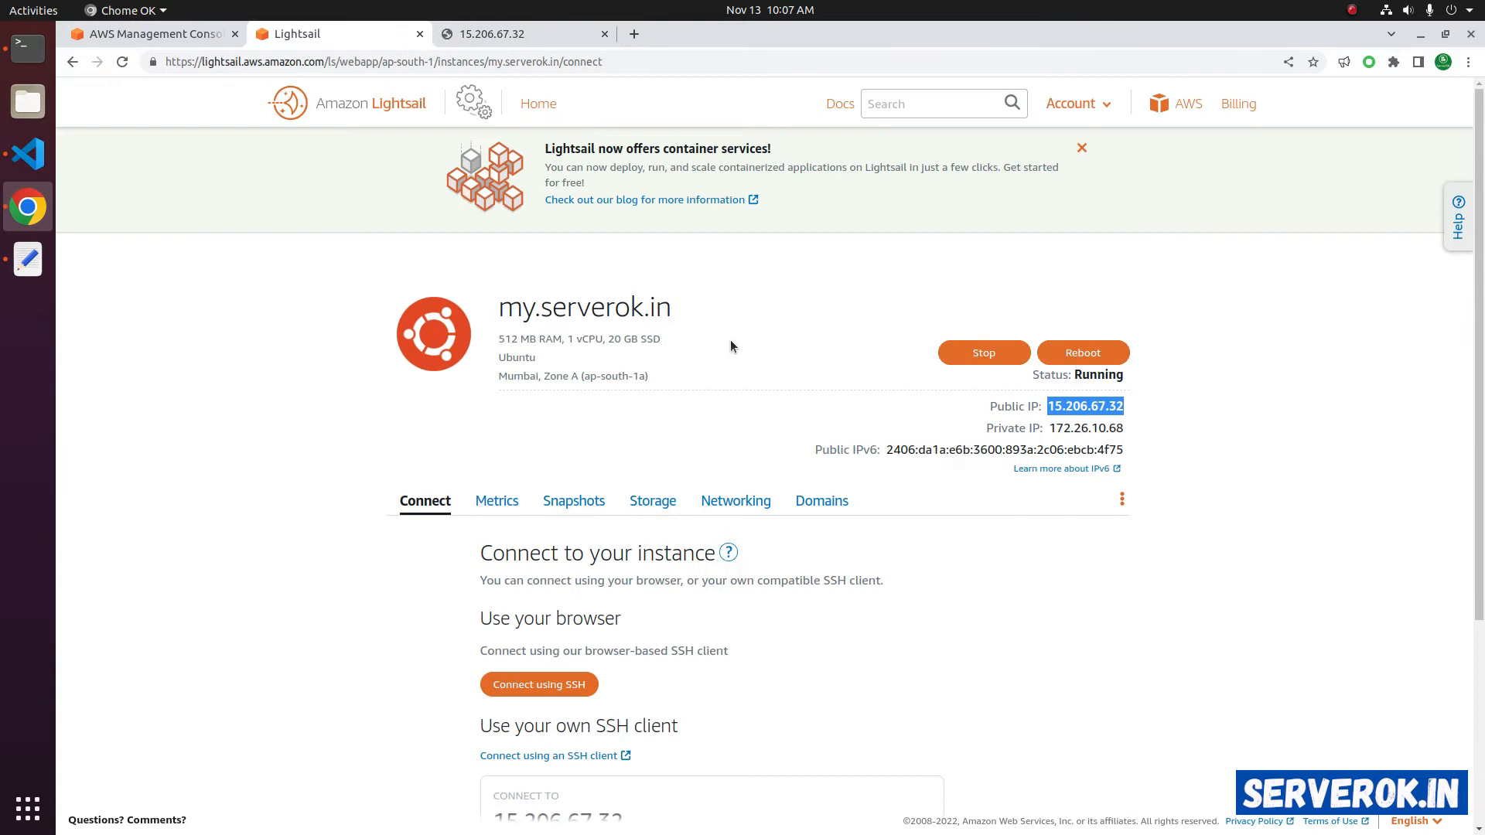
pyautogui.moveTo(1048, 419)
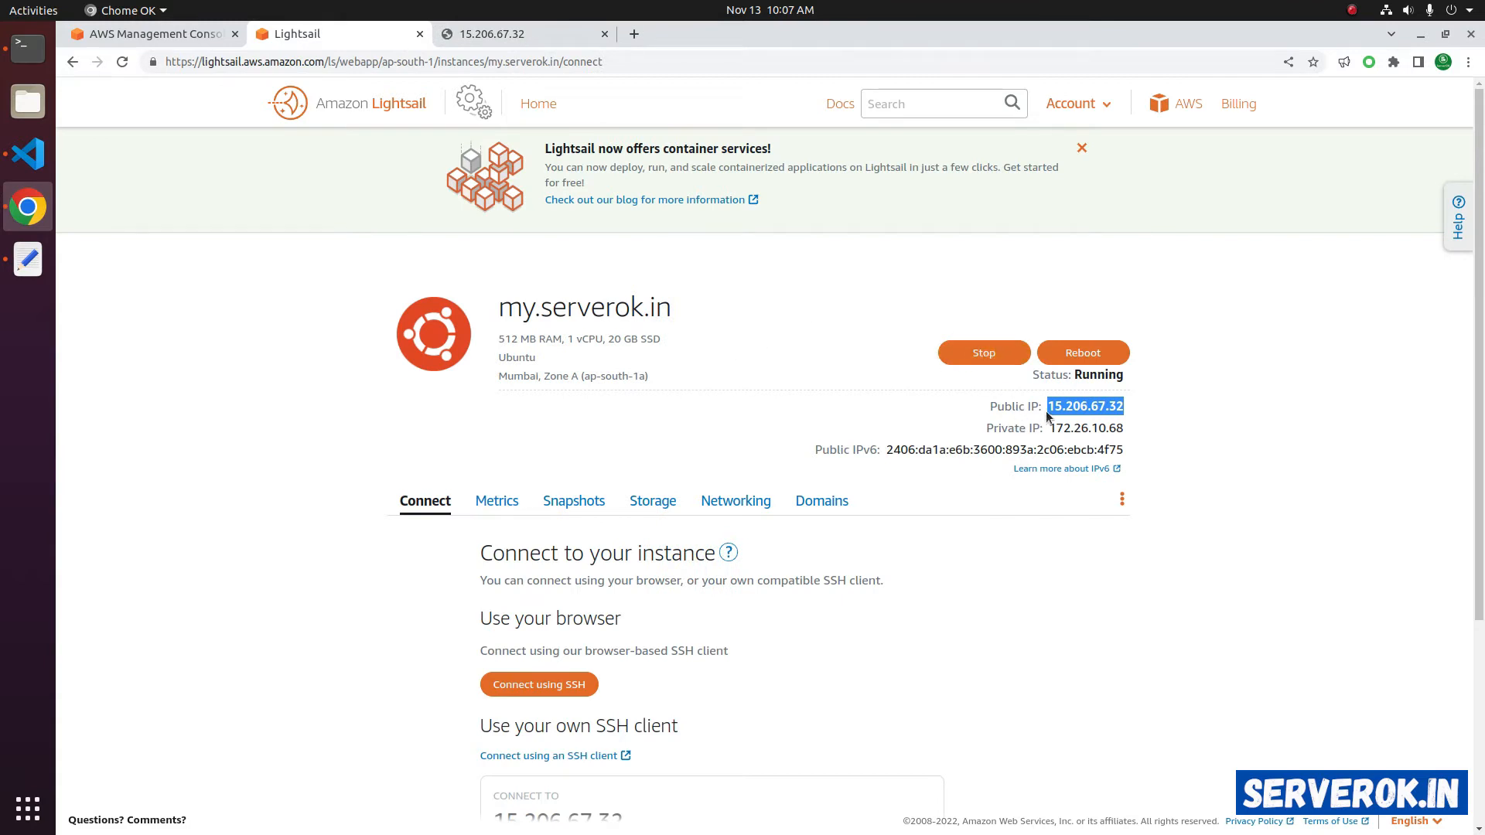
pyautogui.click(804, 365)
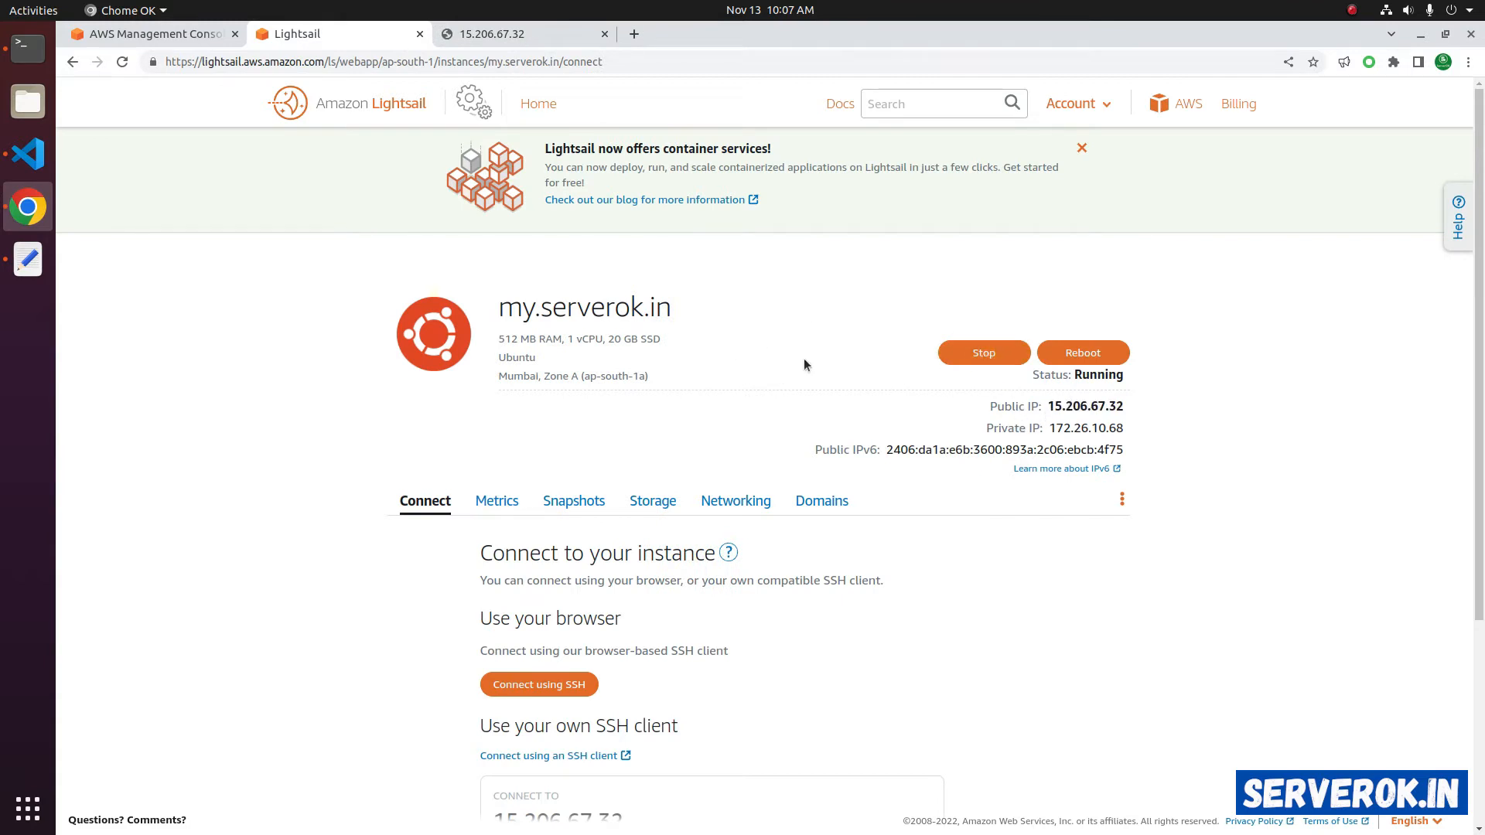
pyautogui.moveTo(983, 352)
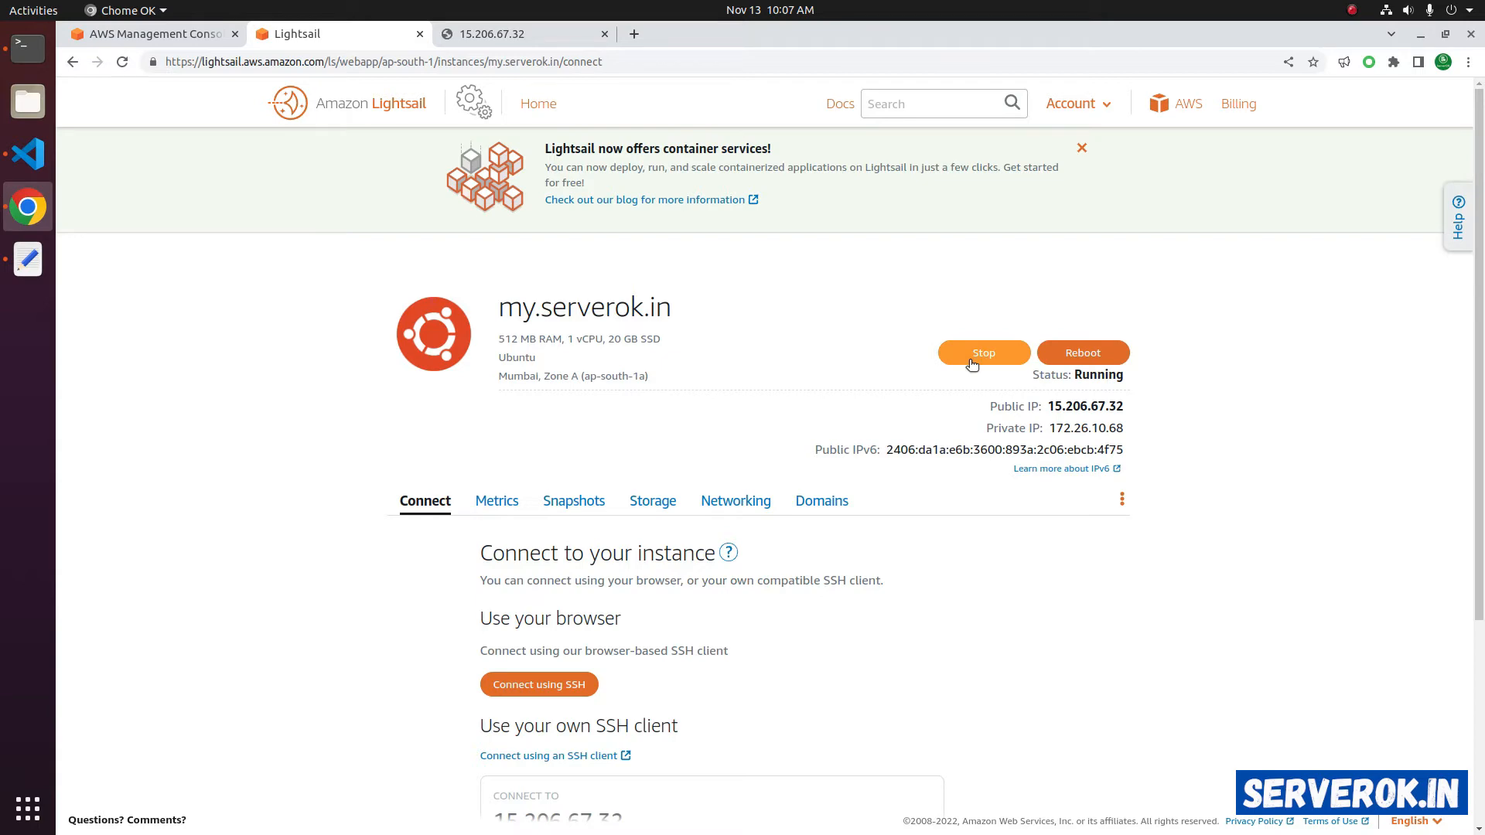
pyautogui.click(984, 352)
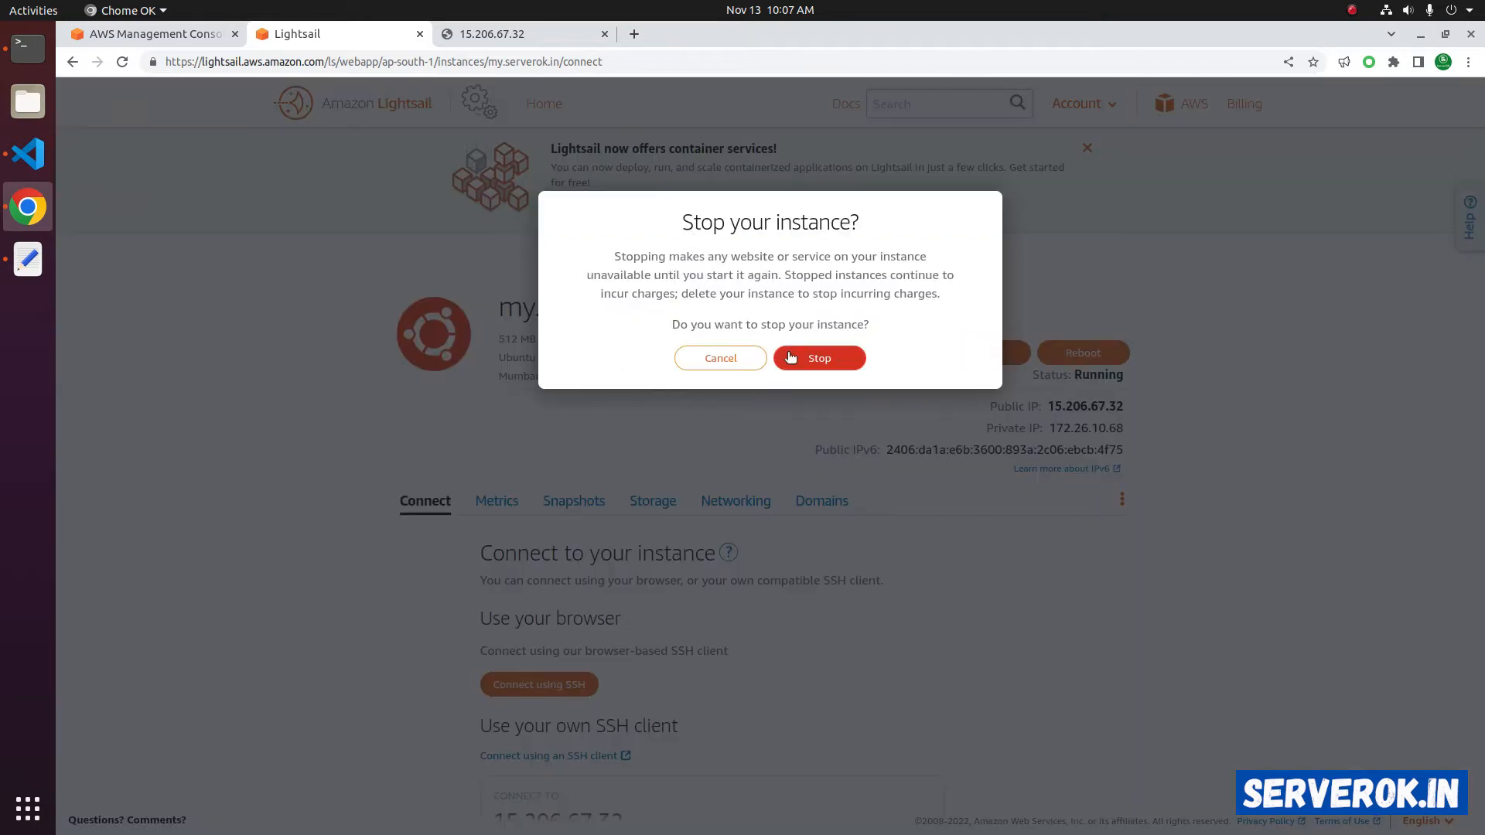
pyautogui.click(818, 358)
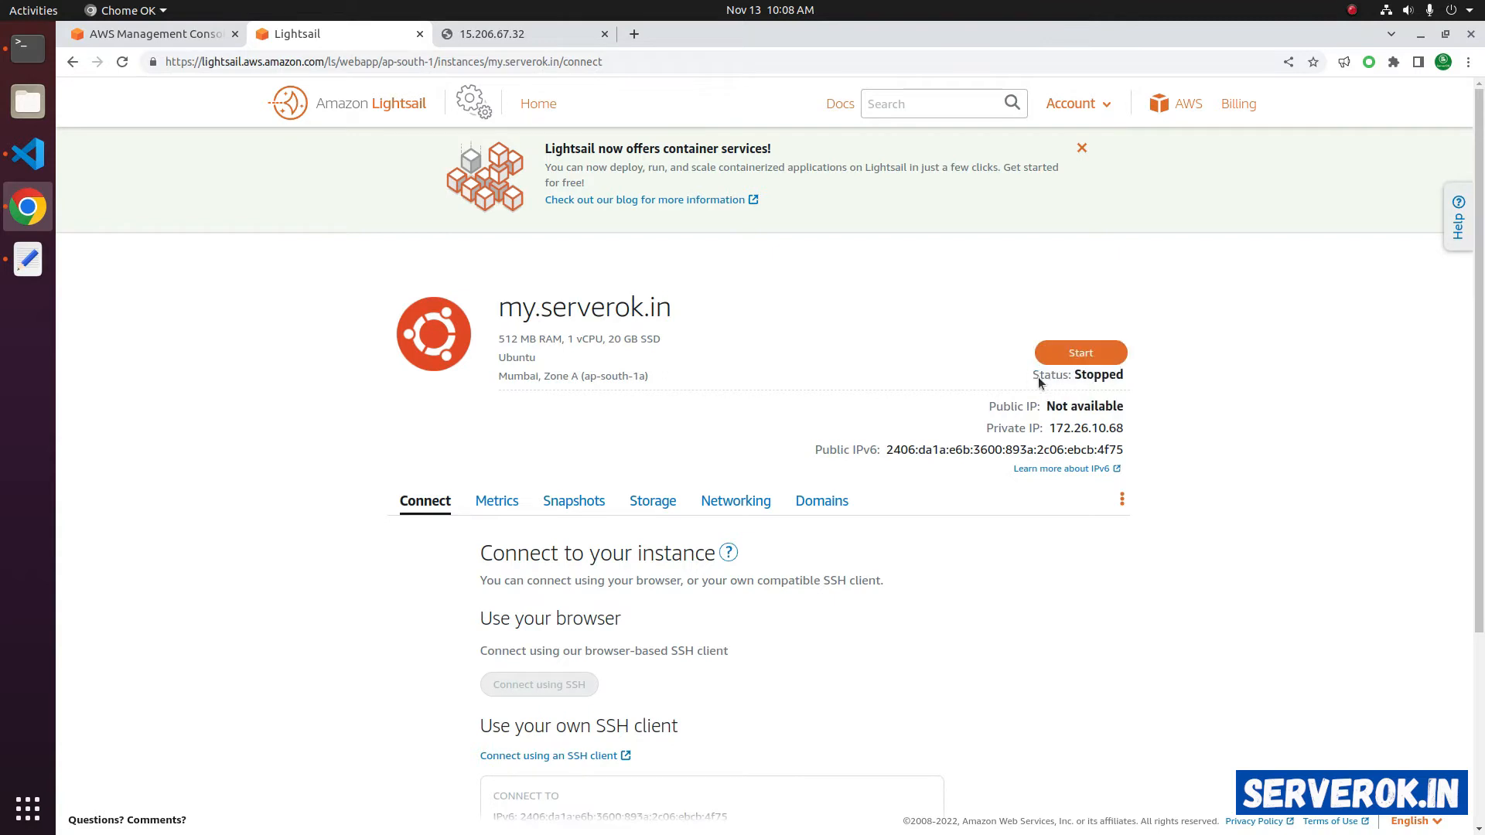
# - Start my.serverok.in again and wait until it receives the new public IP 43.205.95.132
pyautogui.click(605, 33)
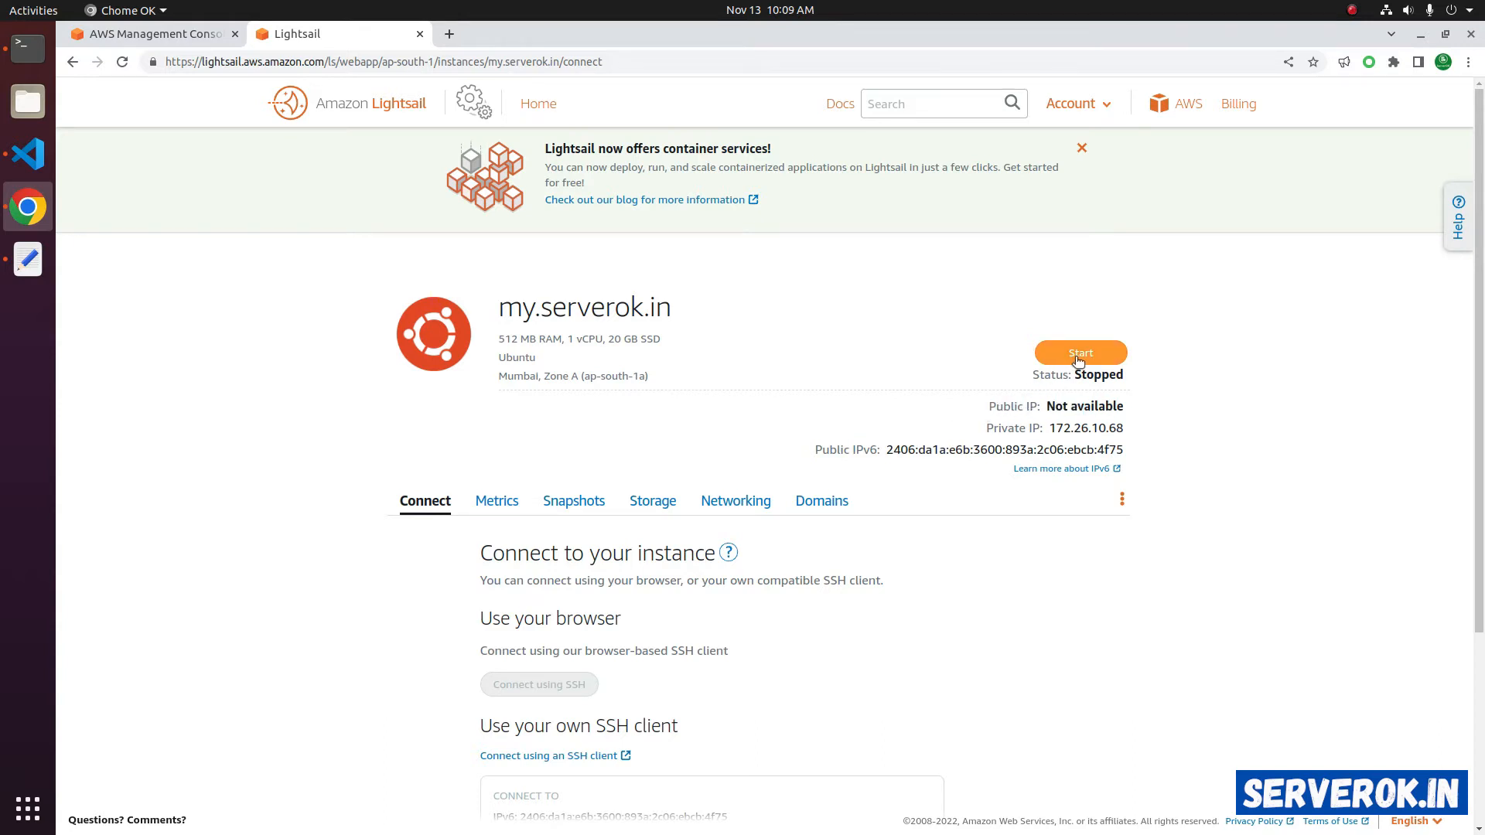
pyautogui.moveTo(1073, 395)
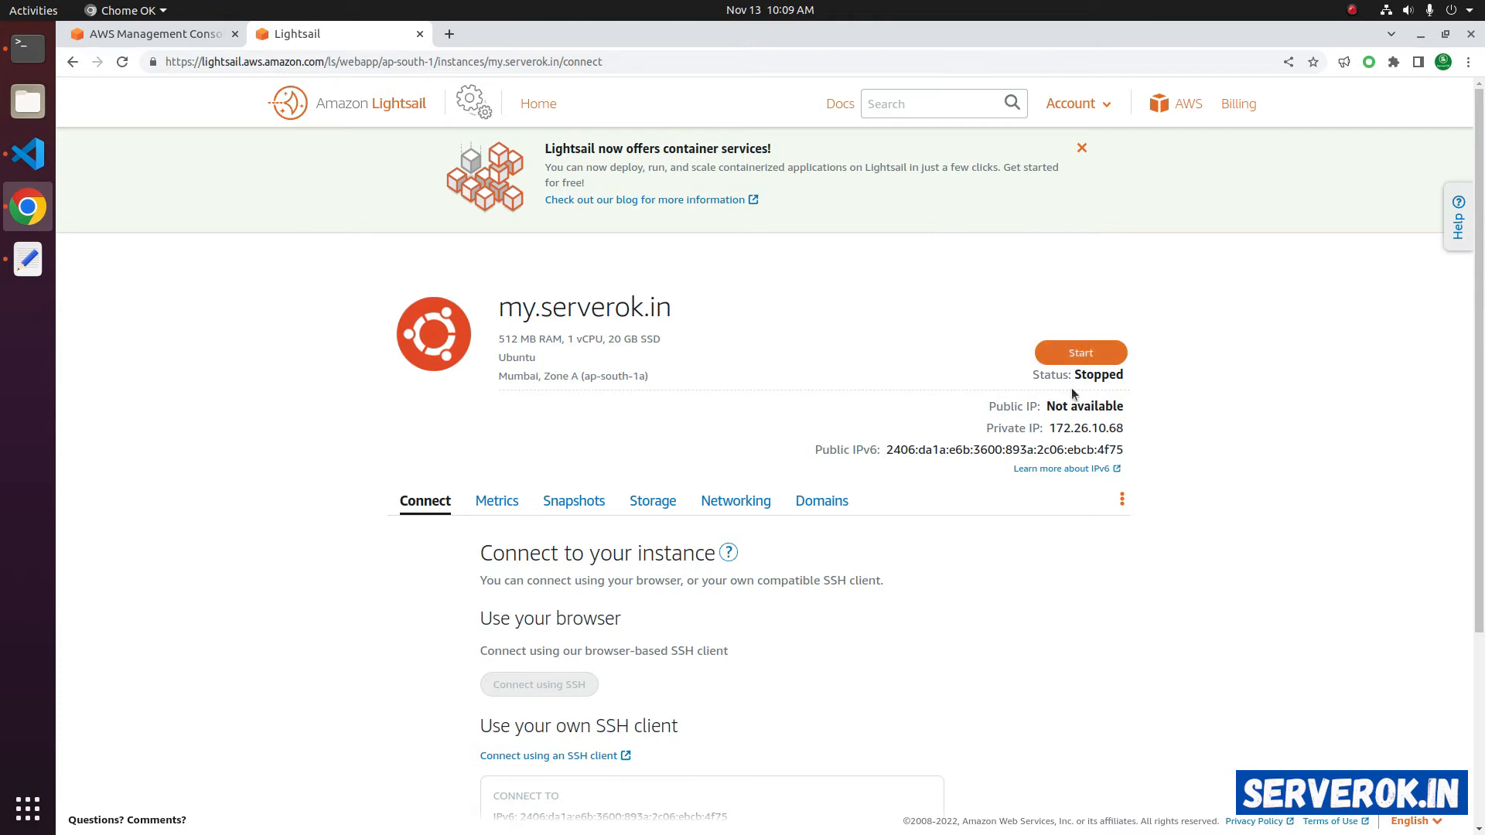
pyautogui.doubleClick(1084, 406)
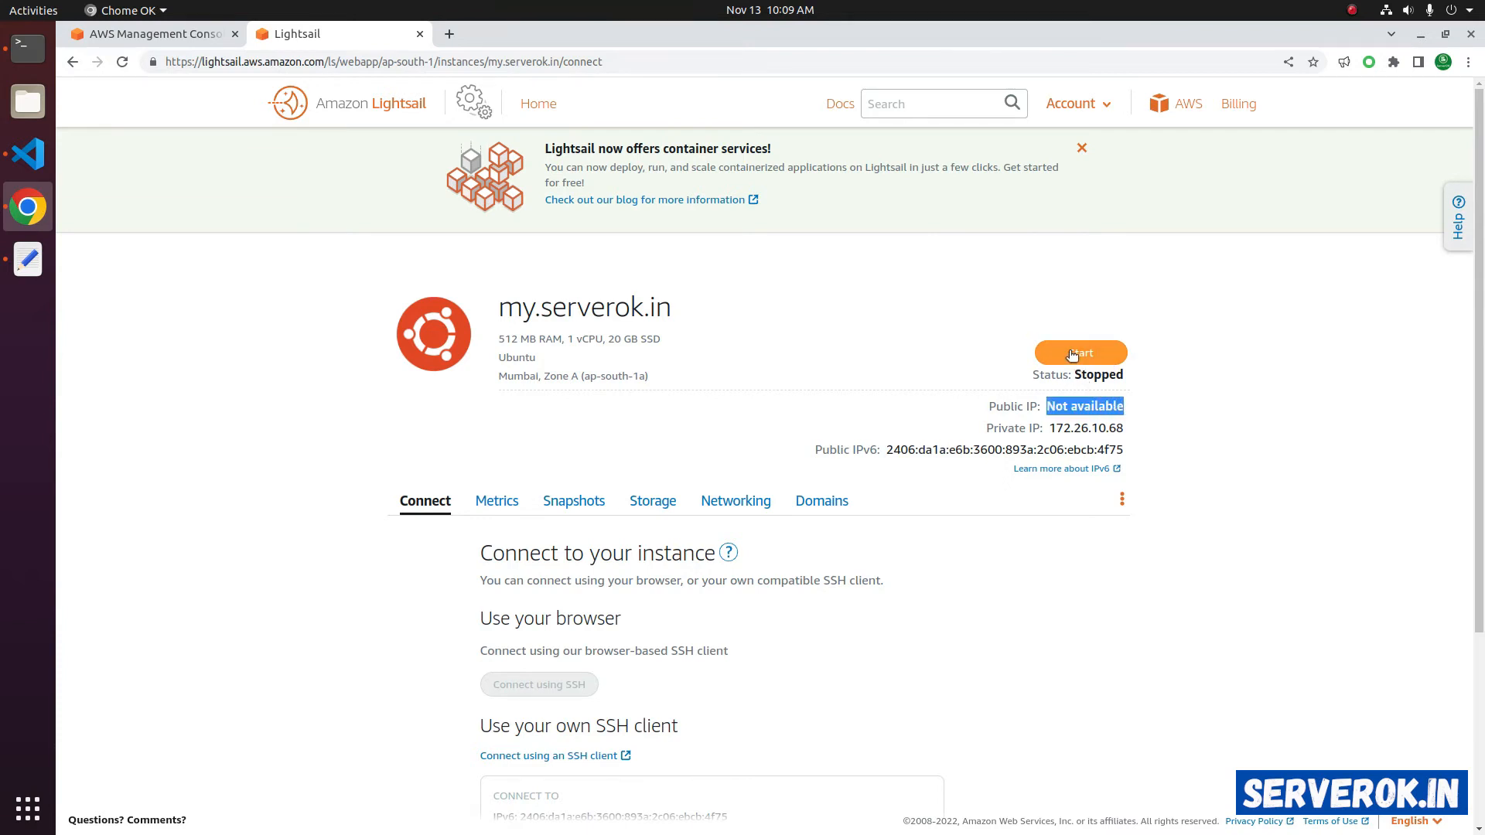
pyautogui.click(1080, 353)
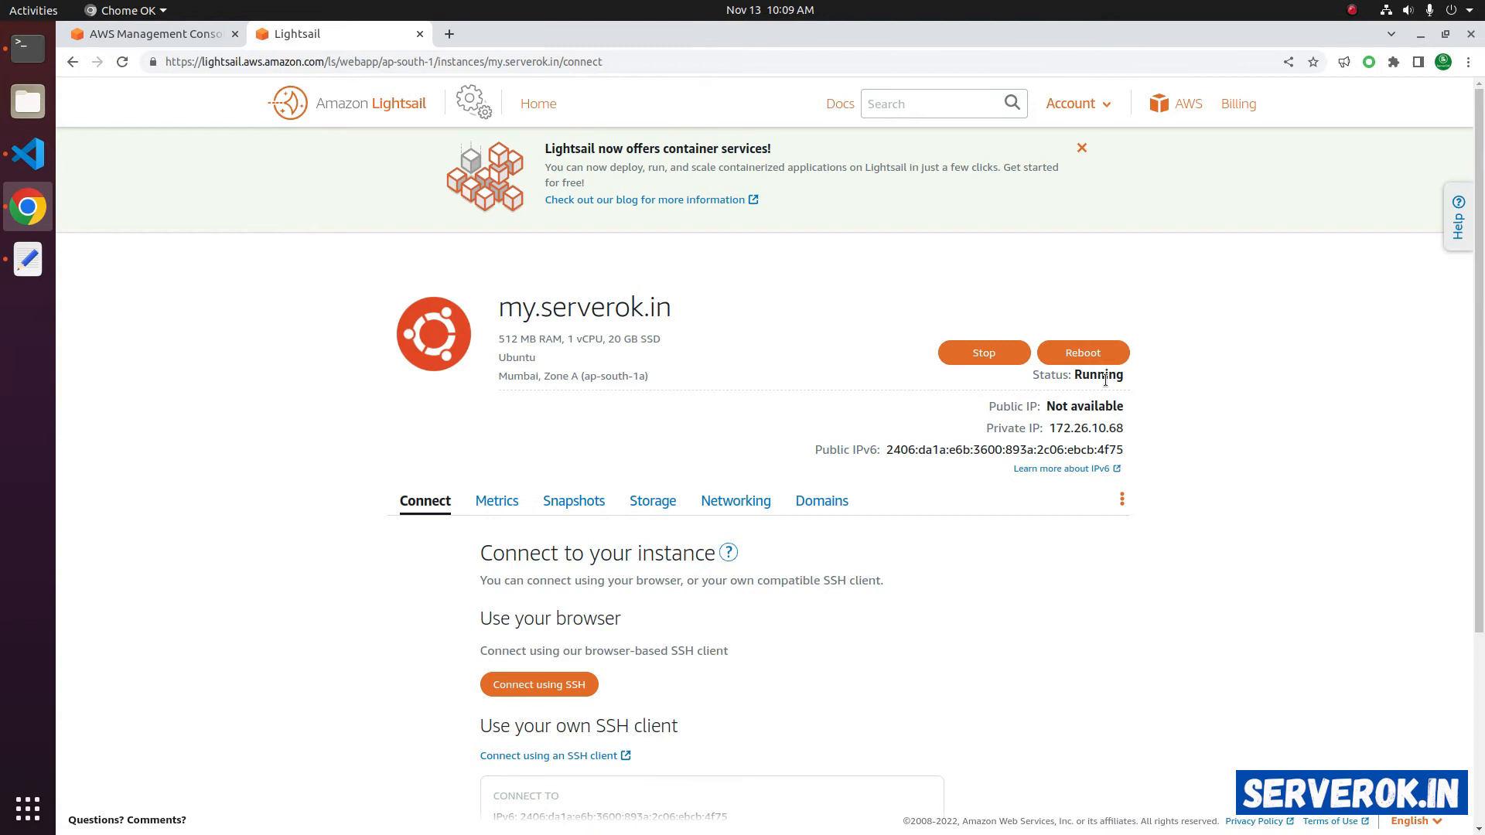
pyautogui.doubleClick(1086, 407)
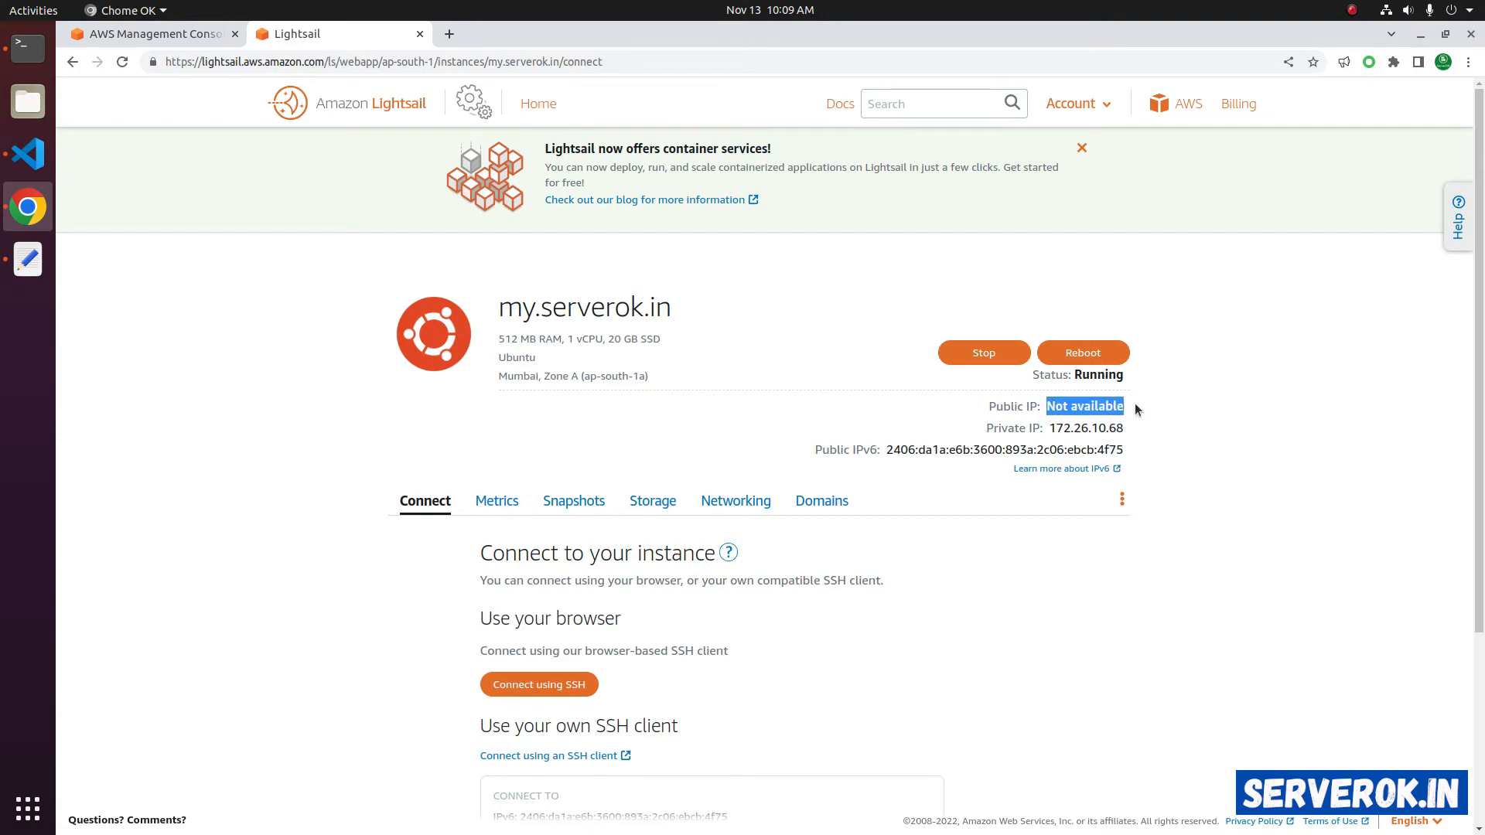
pyautogui.scroll(-3)
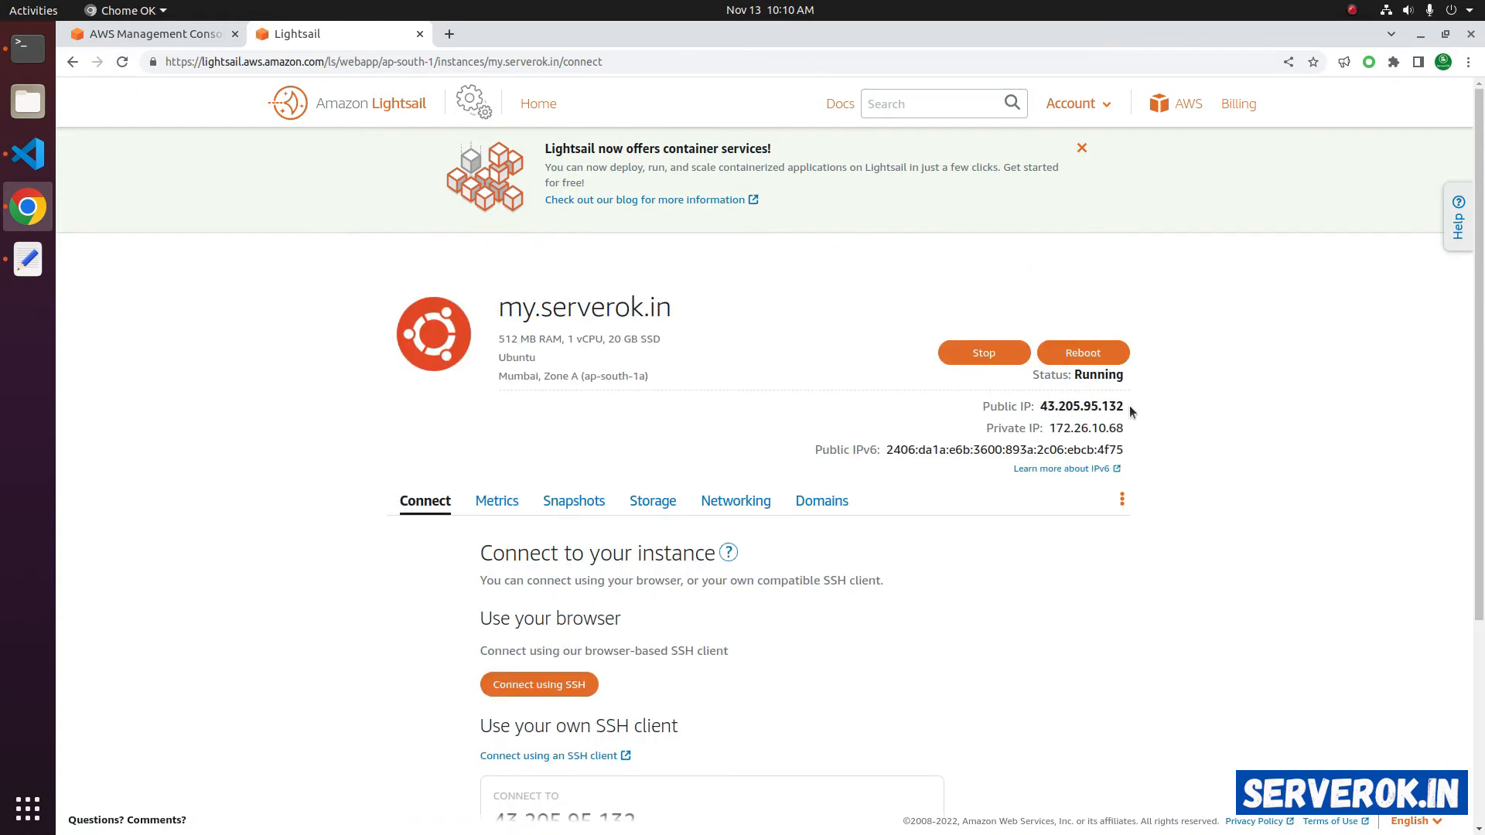
pyautogui.click(448, 32)
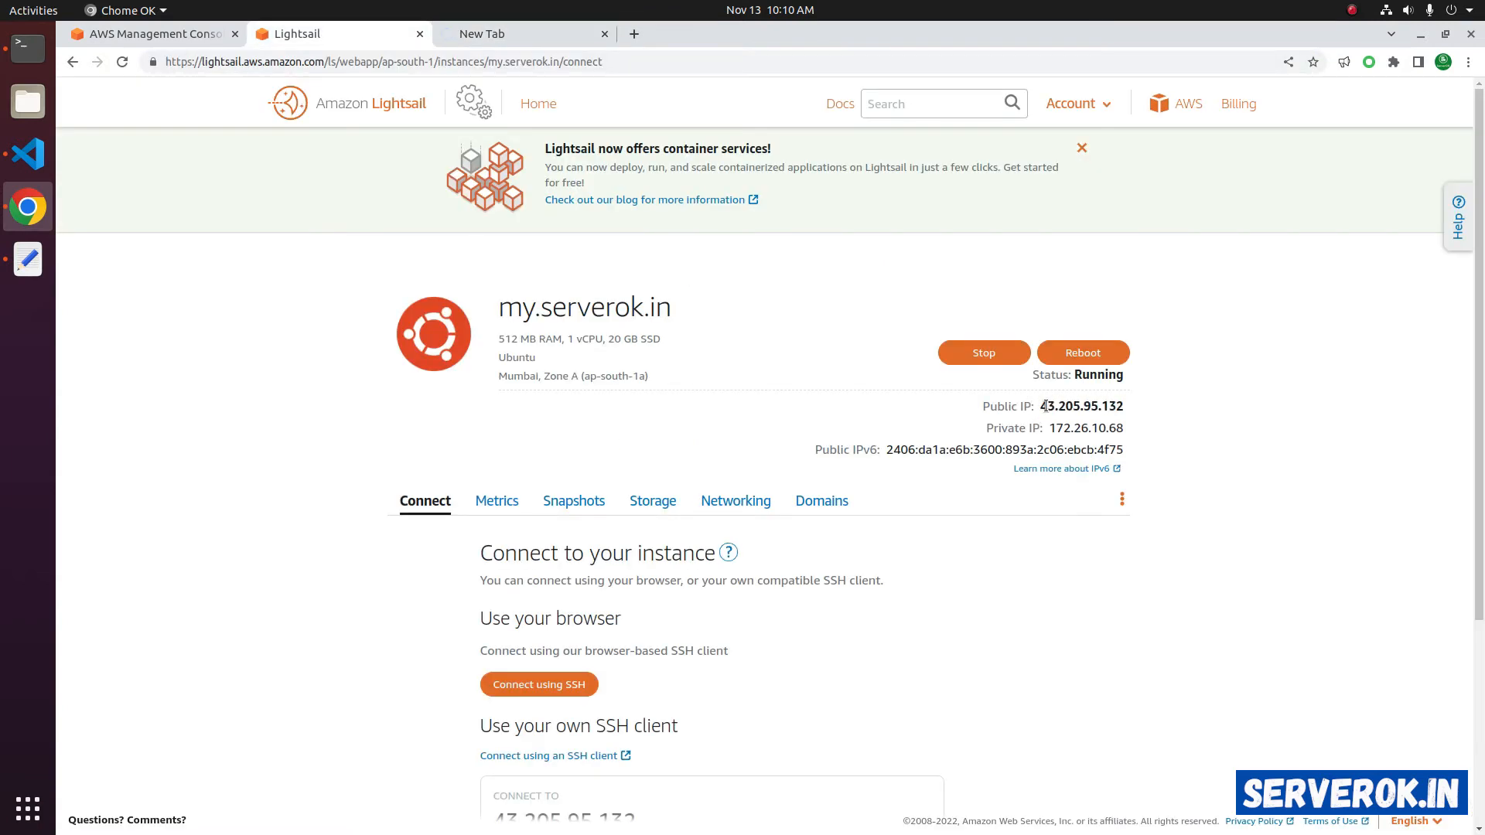
# - Visit the new public IP 43.205.95.132 in its own tab, then return to Lightsail
pyautogui.rightClick(1082, 405)
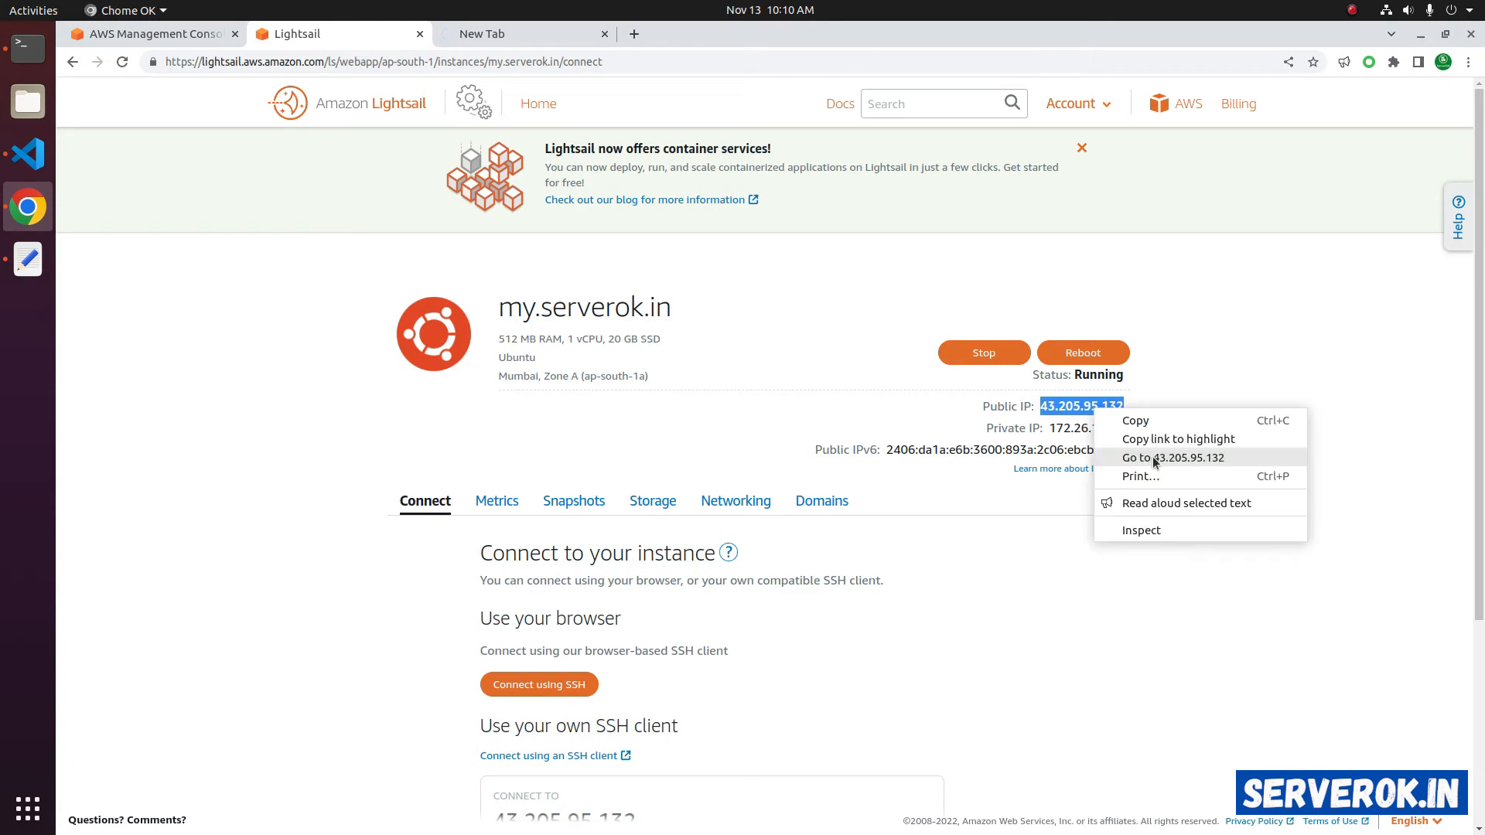
pyautogui.click(1173, 458)
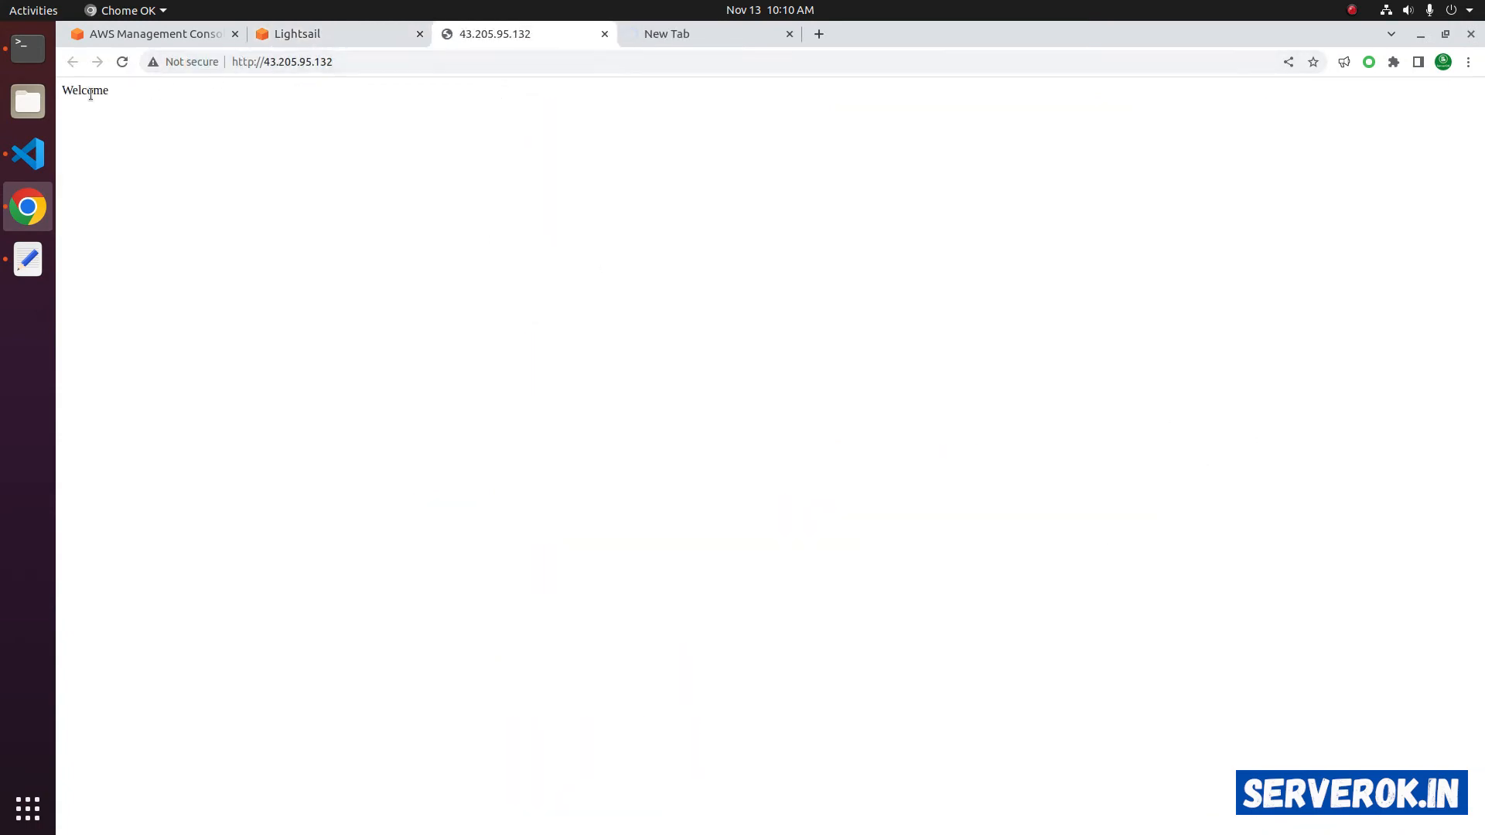
pyautogui.click(297, 33)
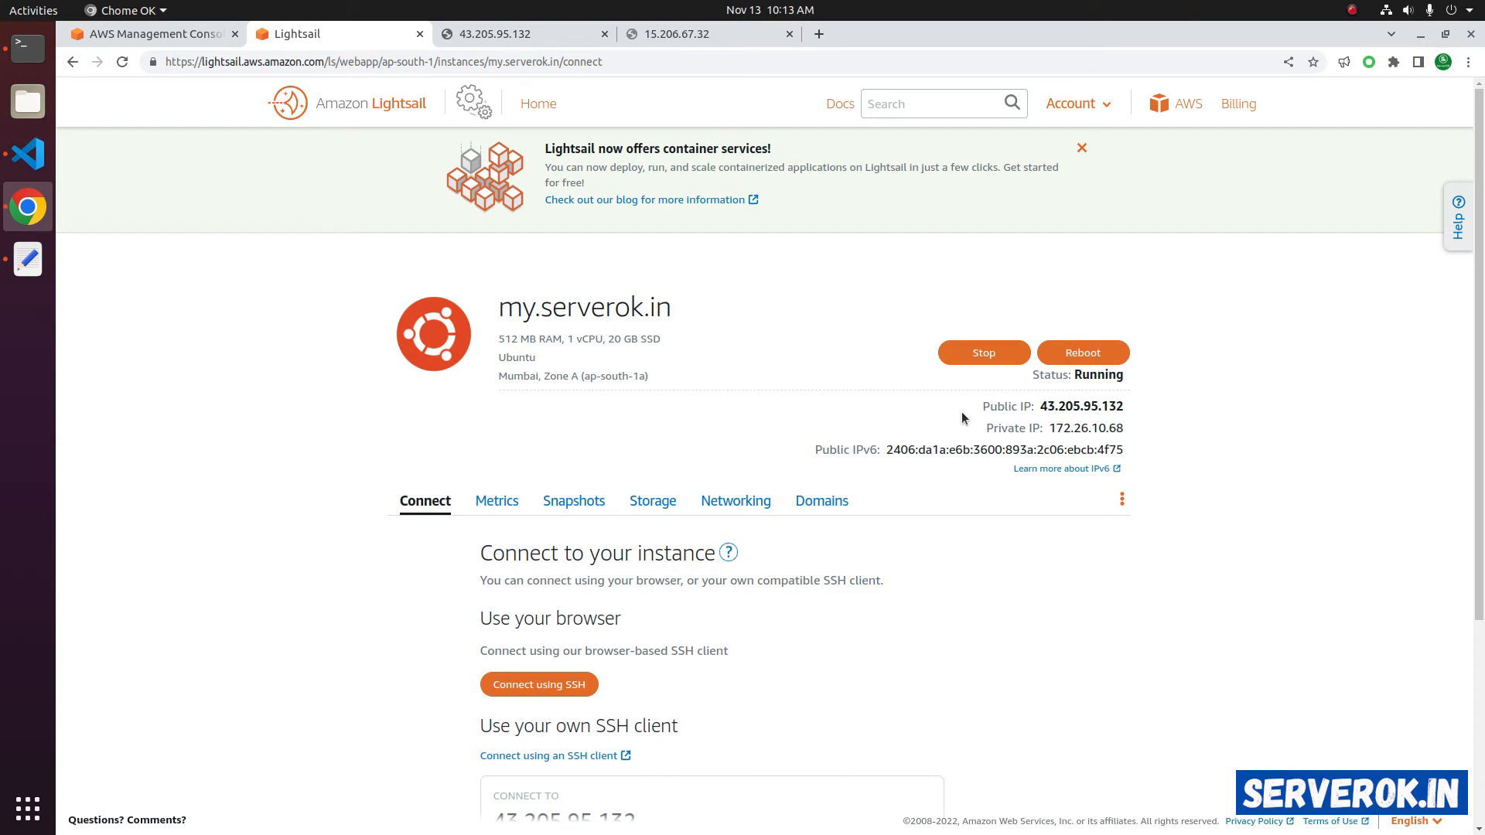
pyautogui.moveTo(934, 417)
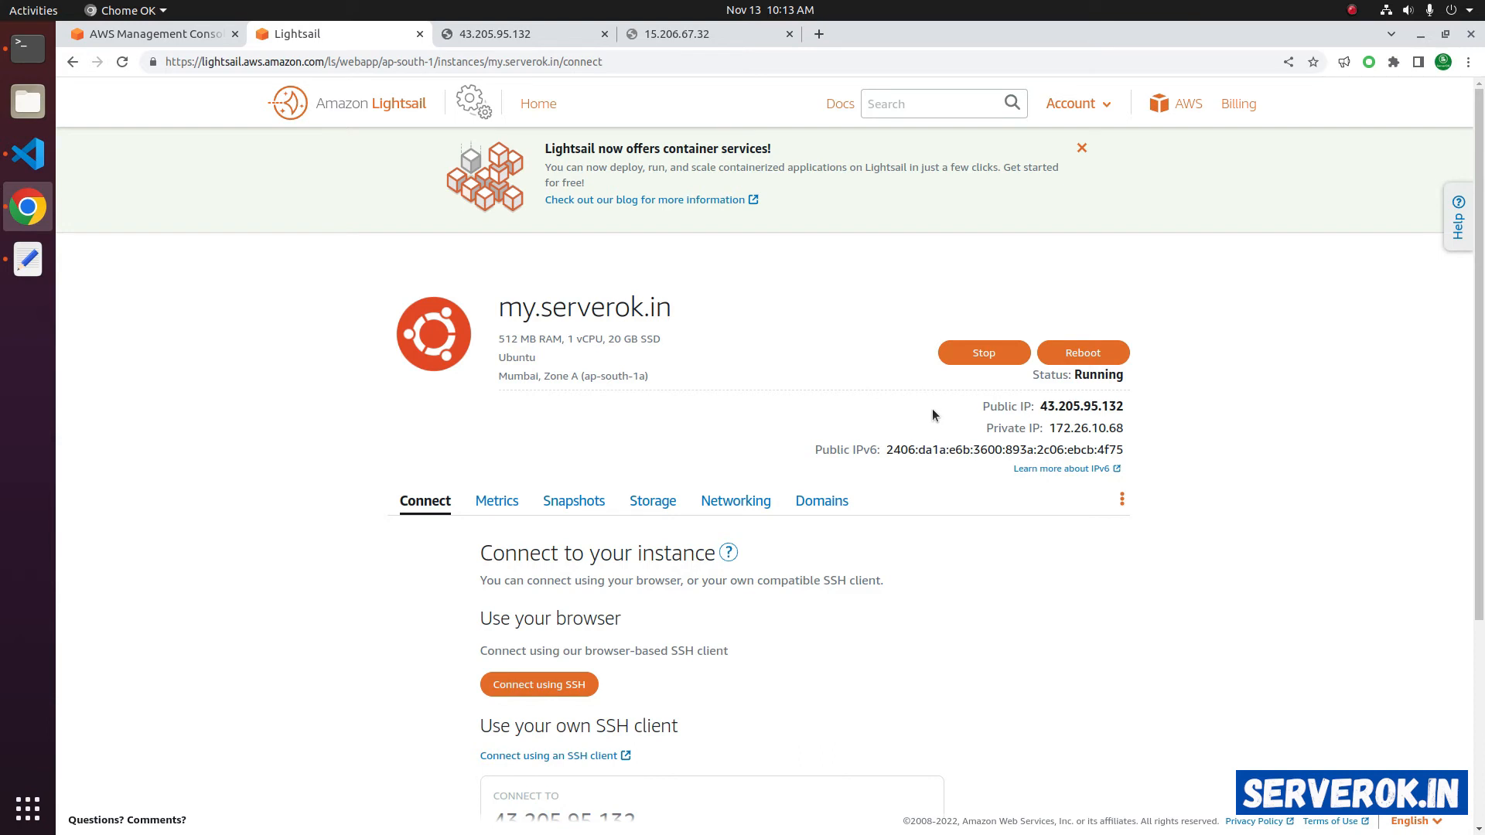
# - Show the instance's IPv4 networking settings with public IP 43.205.95.132 and no static IP
pyautogui.click(735, 500)
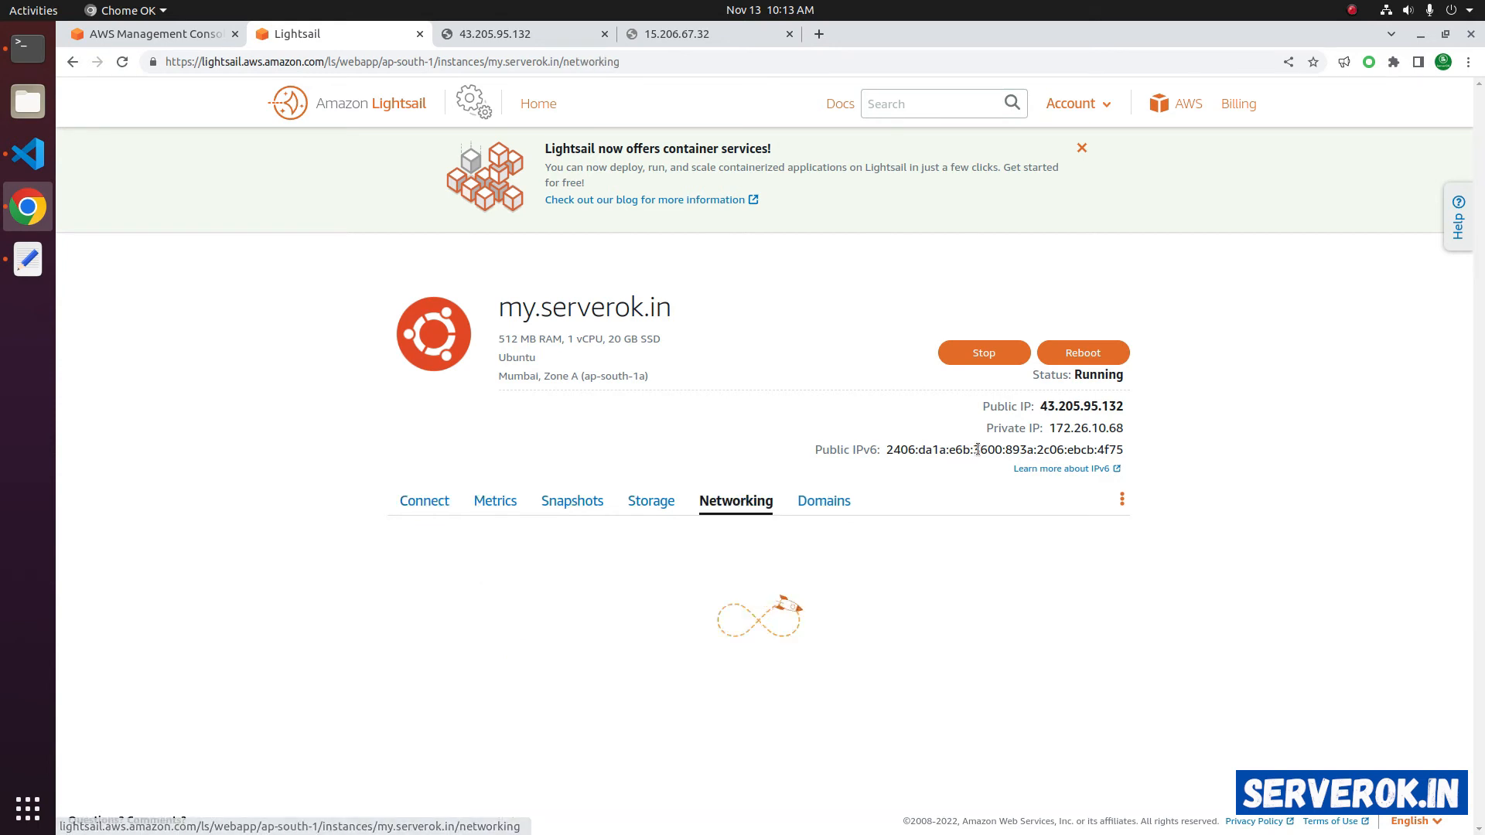
pyautogui.scroll(-3)
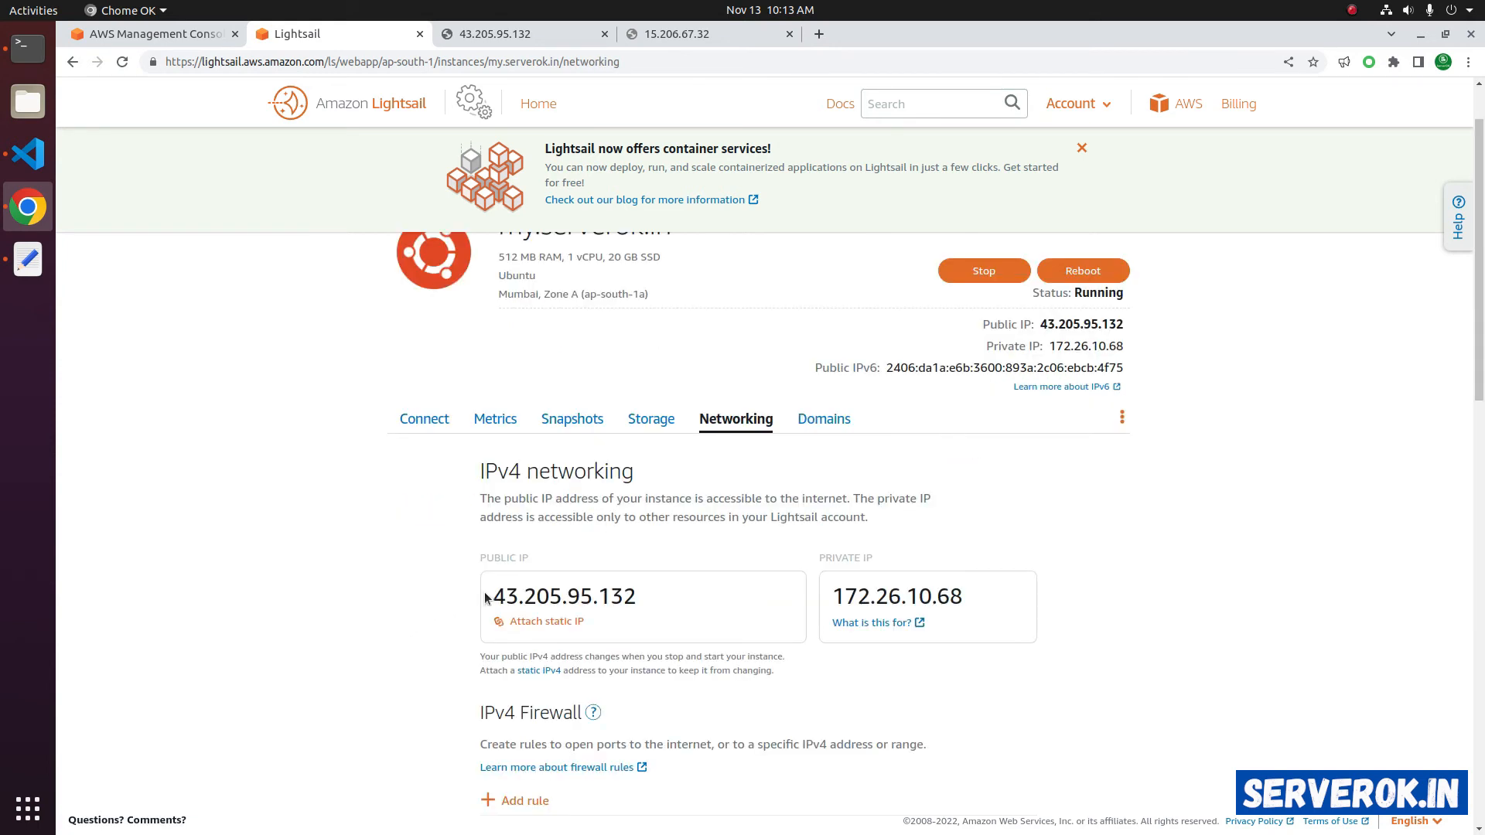
pyautogui.moveTo(665, 597)
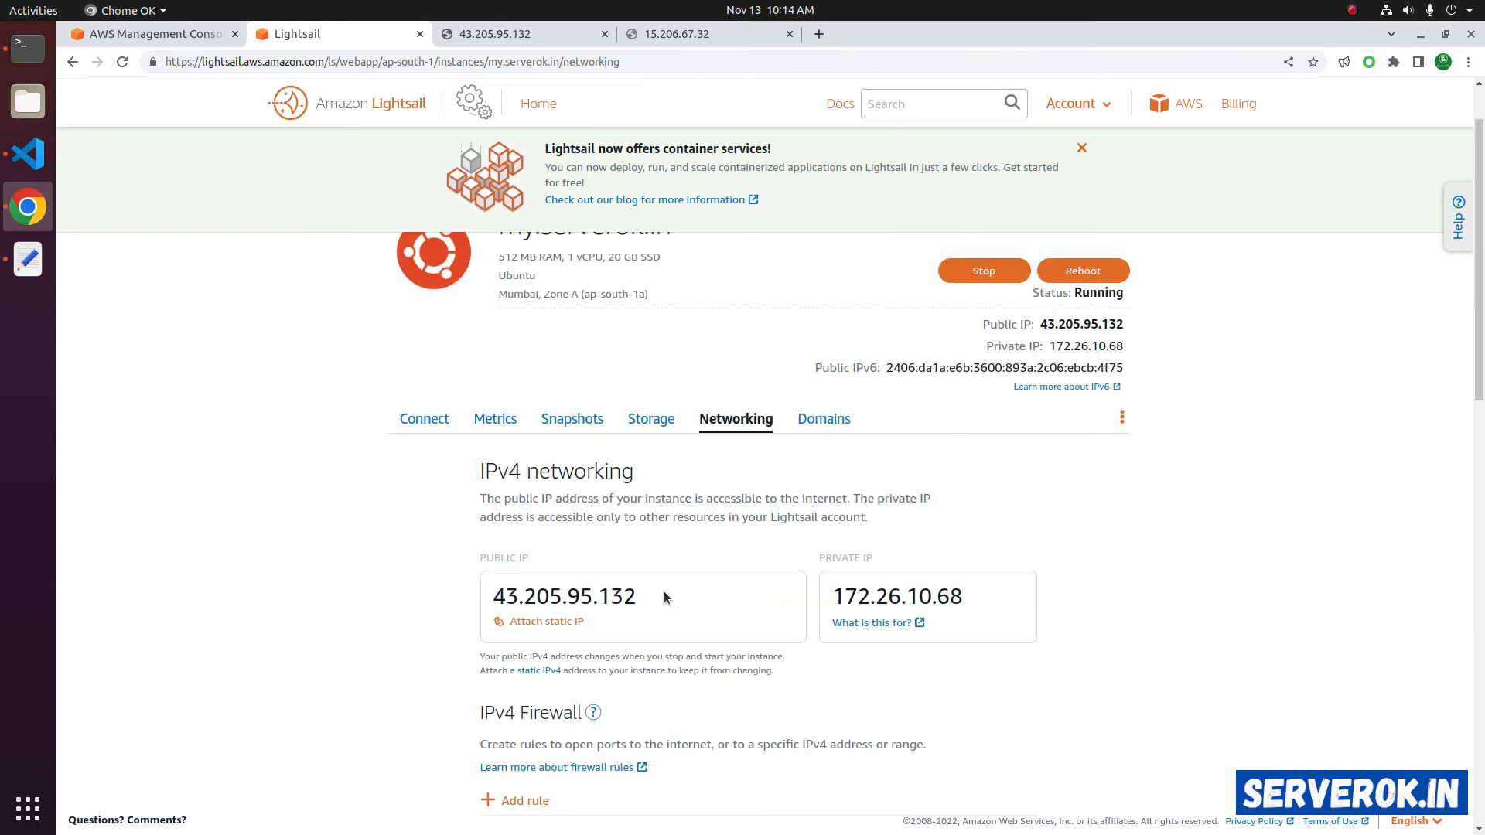
pyautogui.moveTo(539, 622)
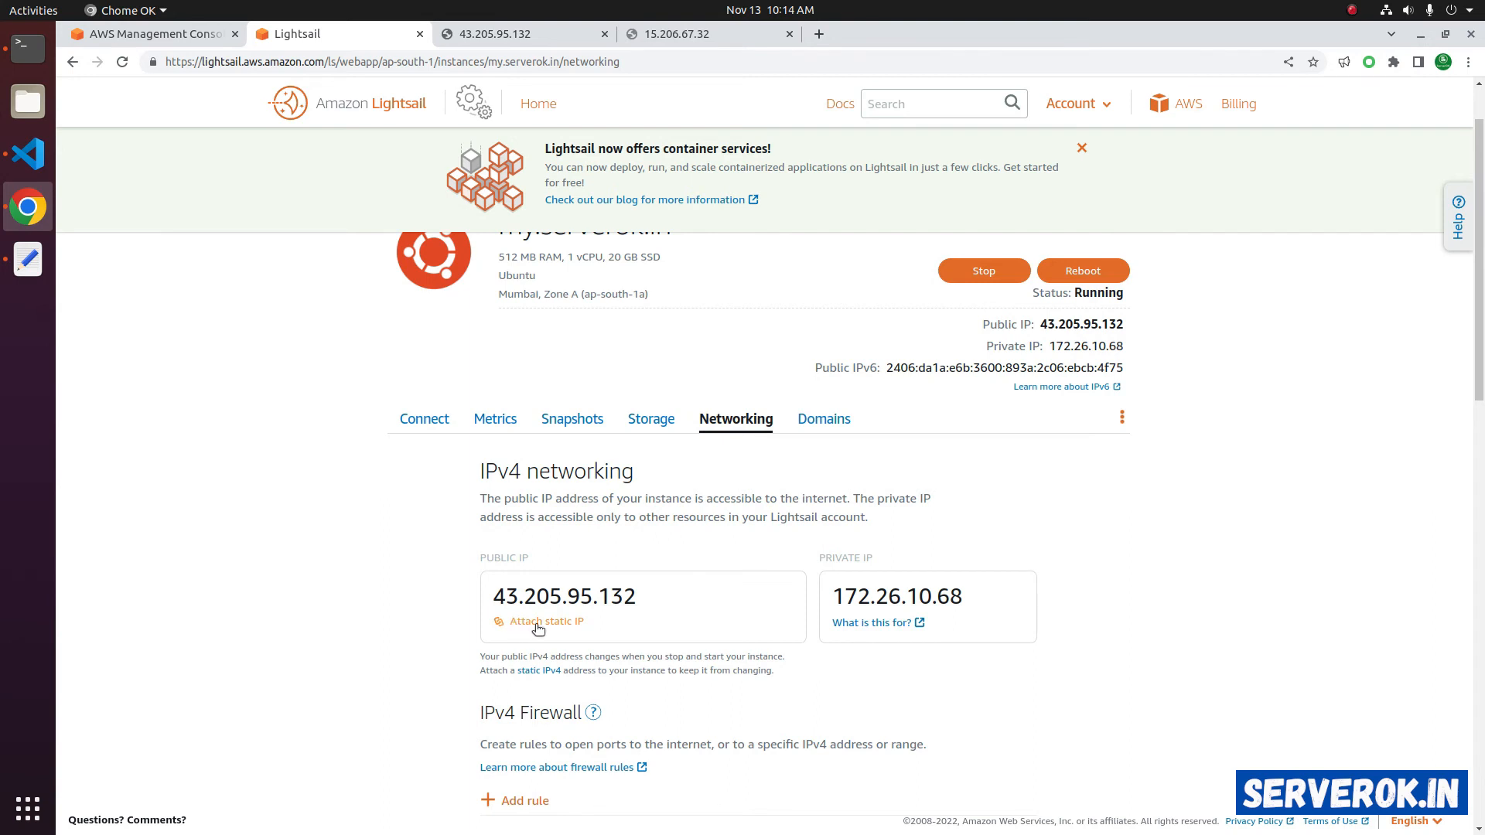
# - Create static IP ip-my.serverok.in (13.126.99.143) and attach it to my.serverok.in
pyautogui.click(545, 622)
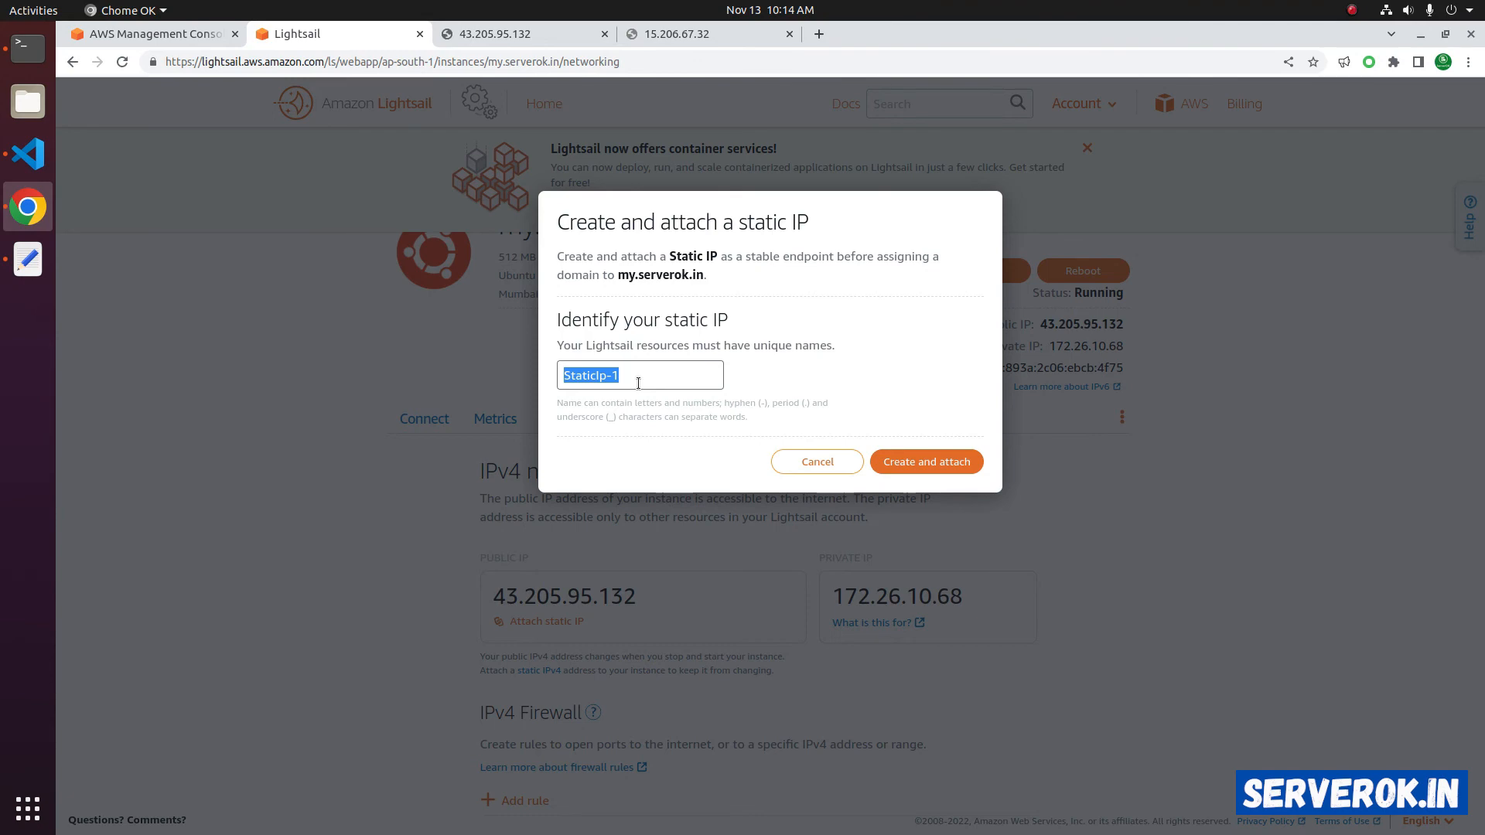
pyautogui.write('ip-my.serverok.in')
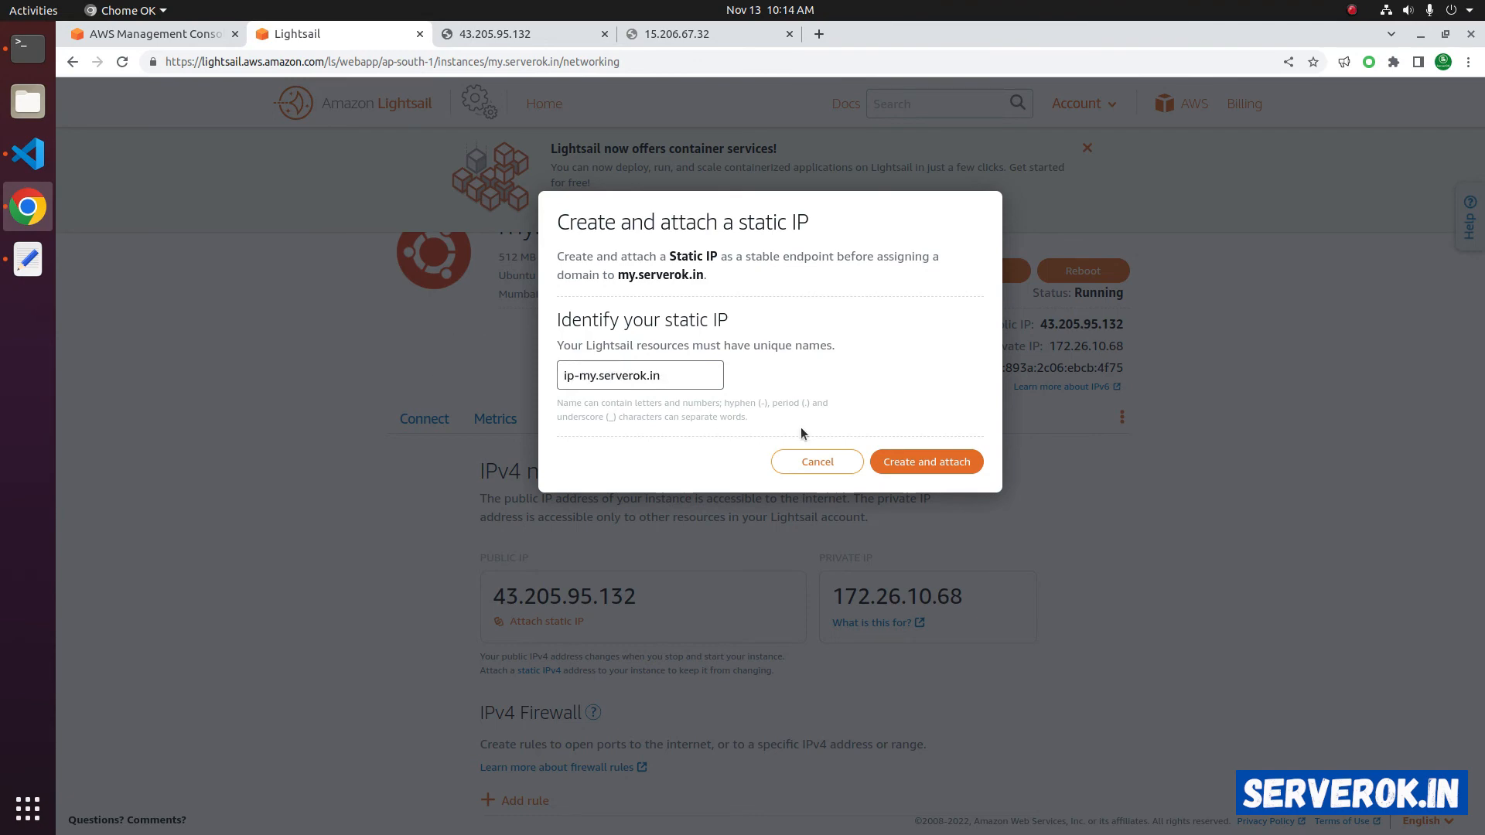
pyautogui.click(925, 461)
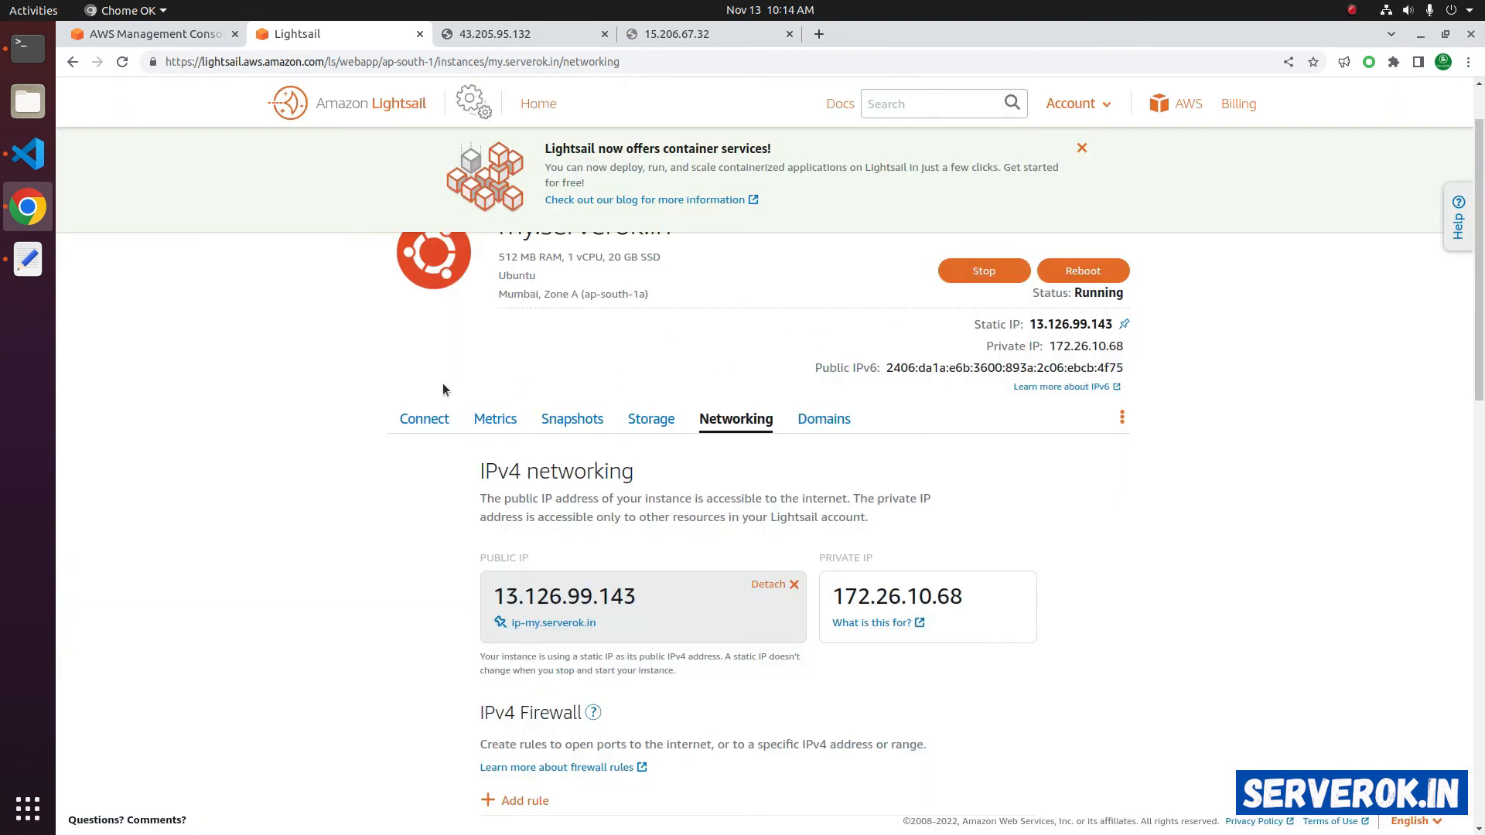
pyautogui.moveTo(1070, 324)
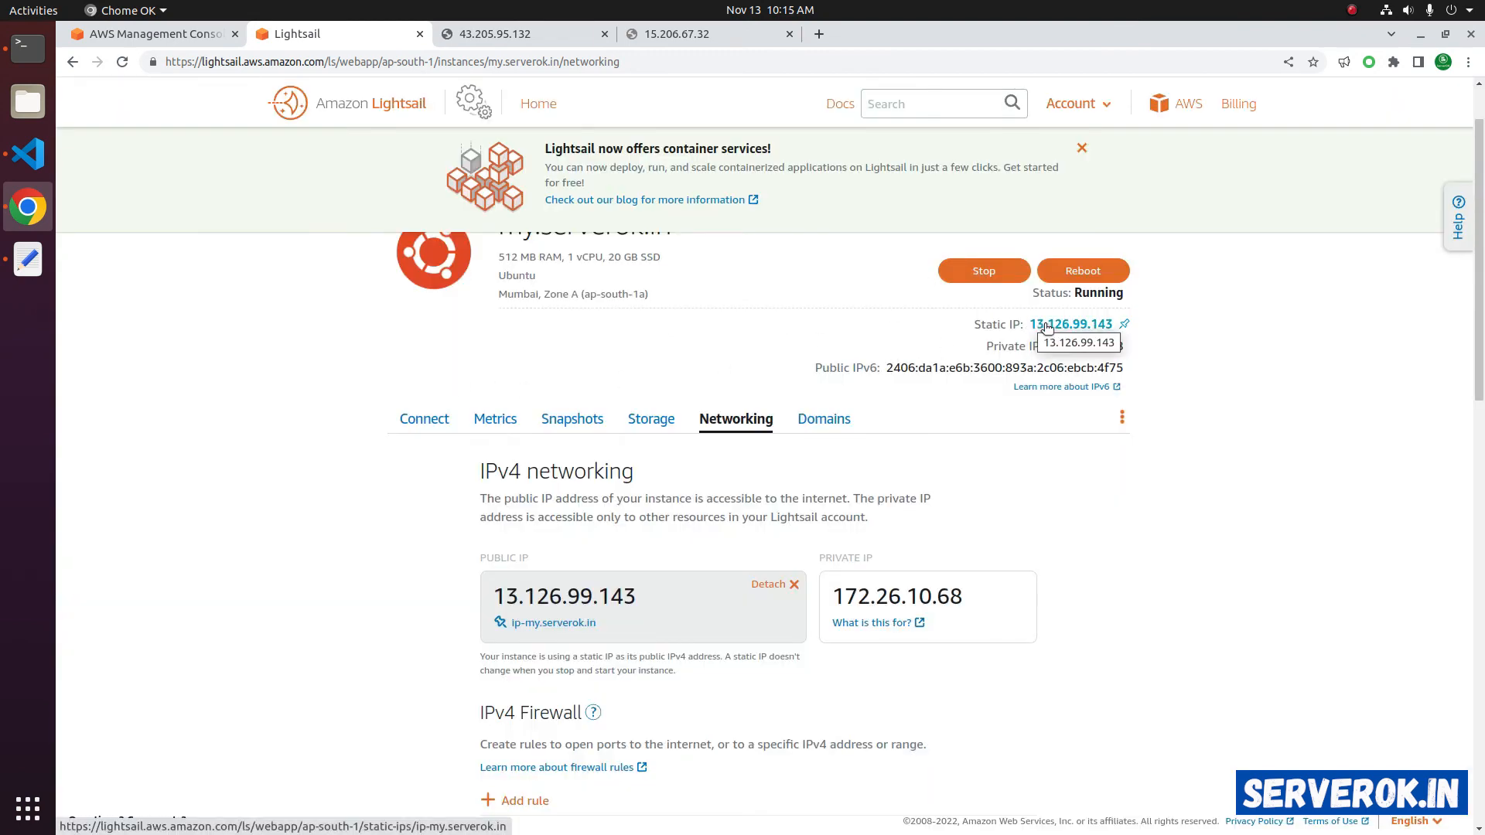